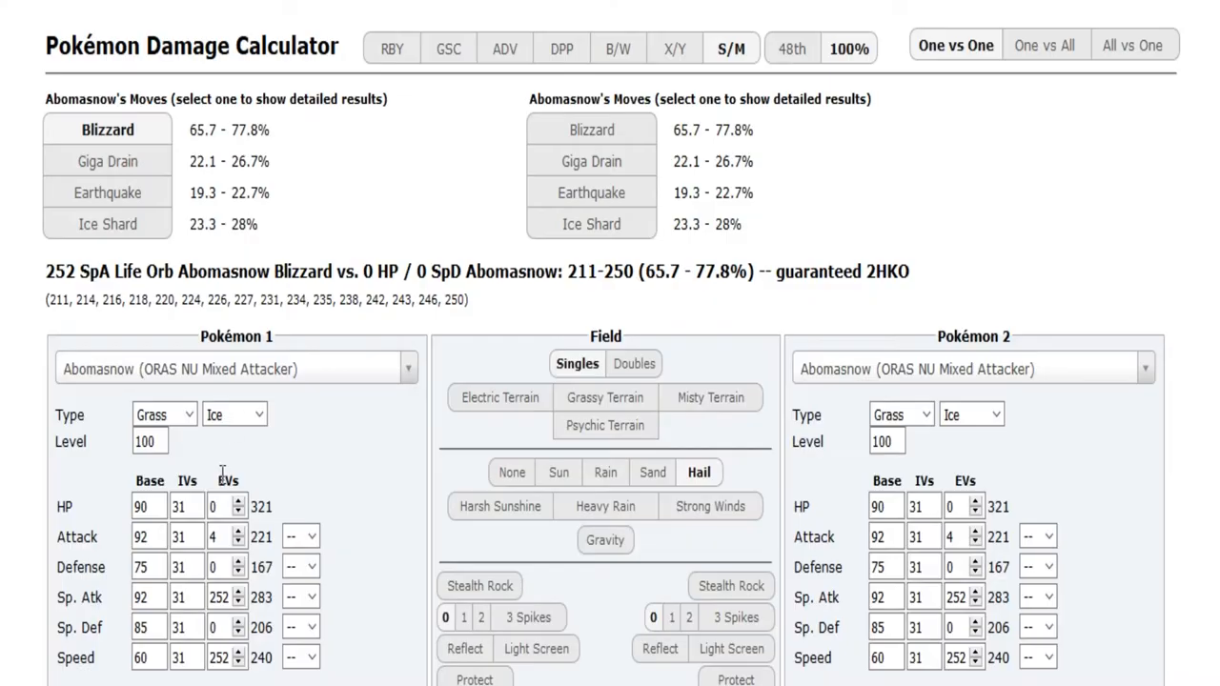
Step: Load Volcarona's OU Quiver Dance Sweeper set against Kyurem-Black's OU Icium Z Wallbreaker set
text(olca)
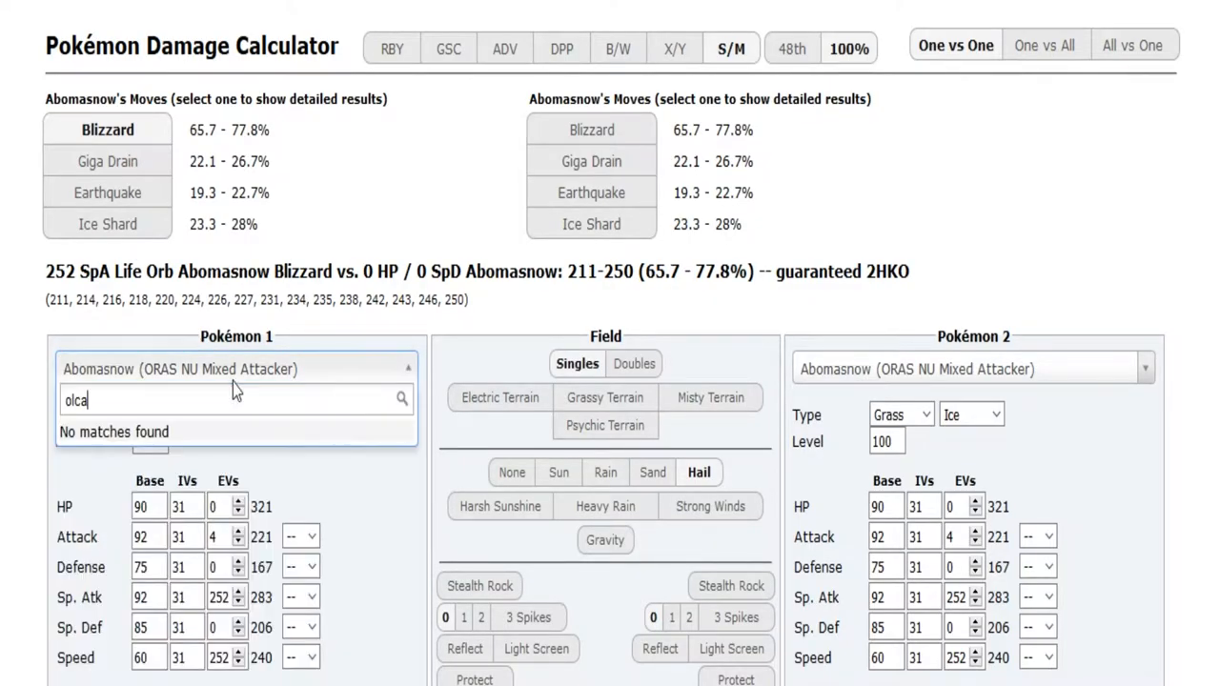
text(volc)
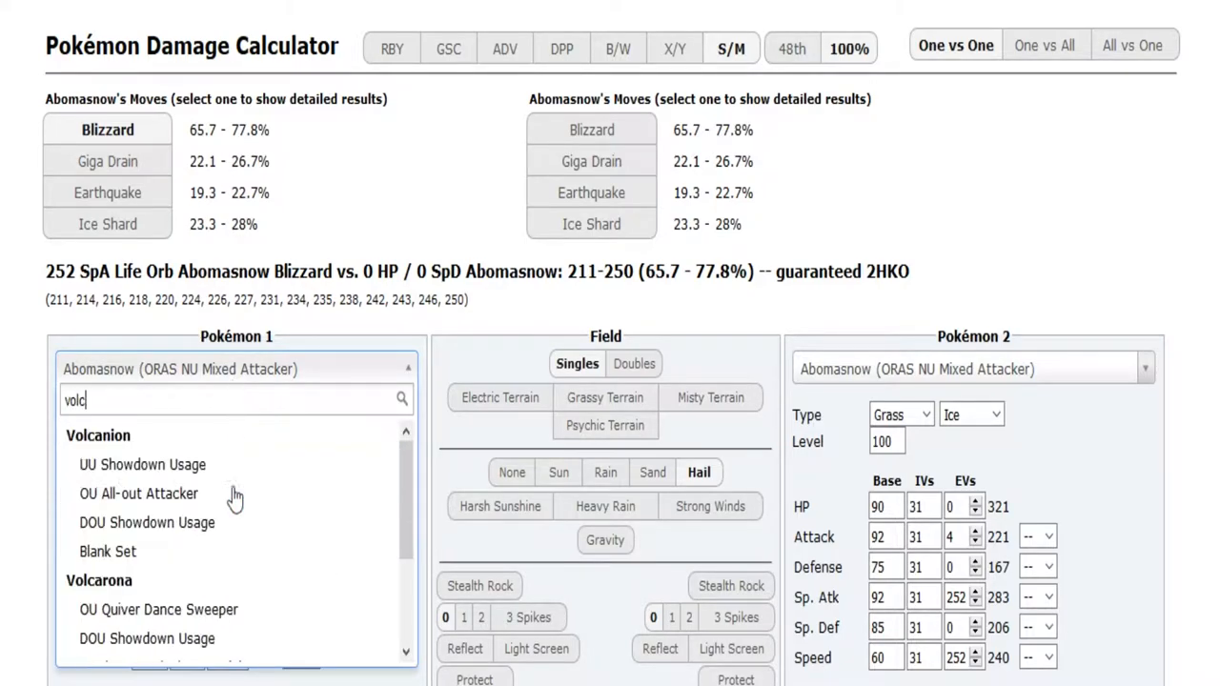
click(158, 609)
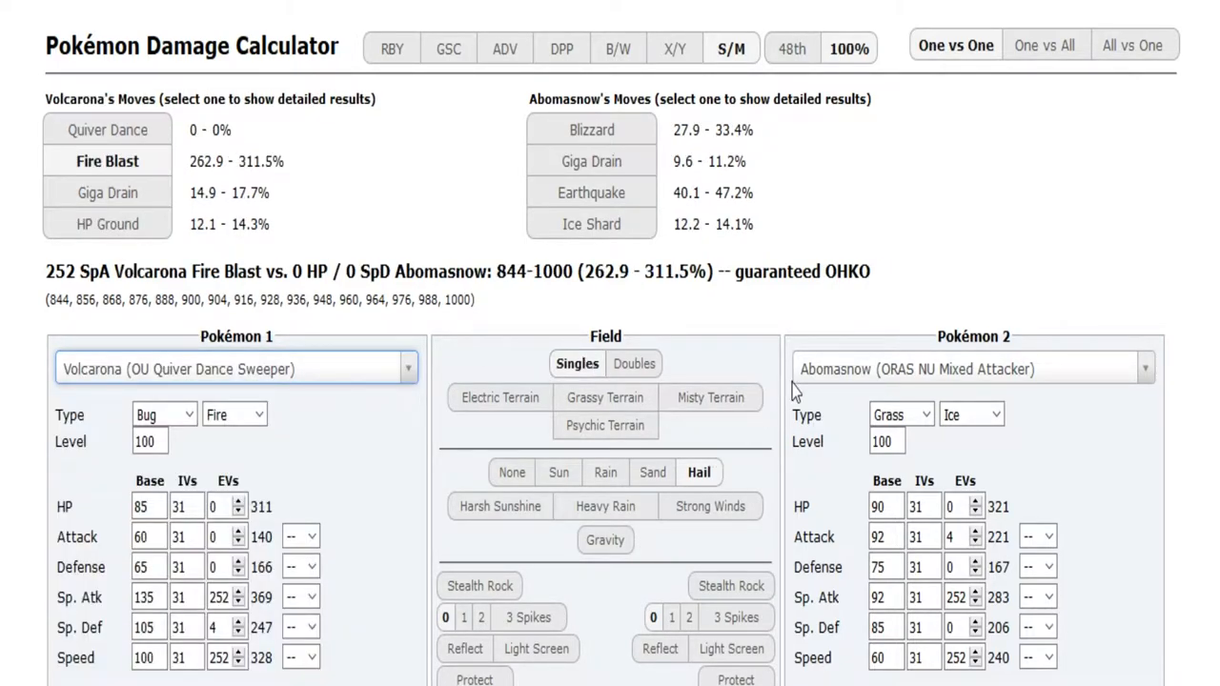
text(ky)
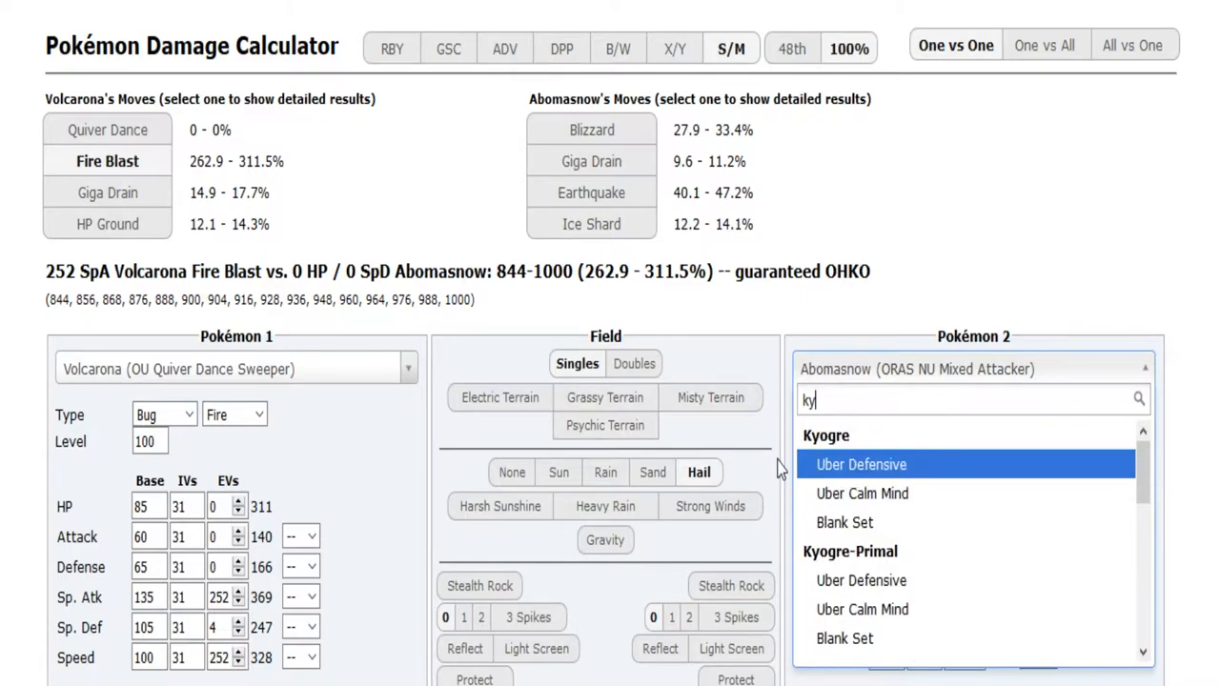
text(u)
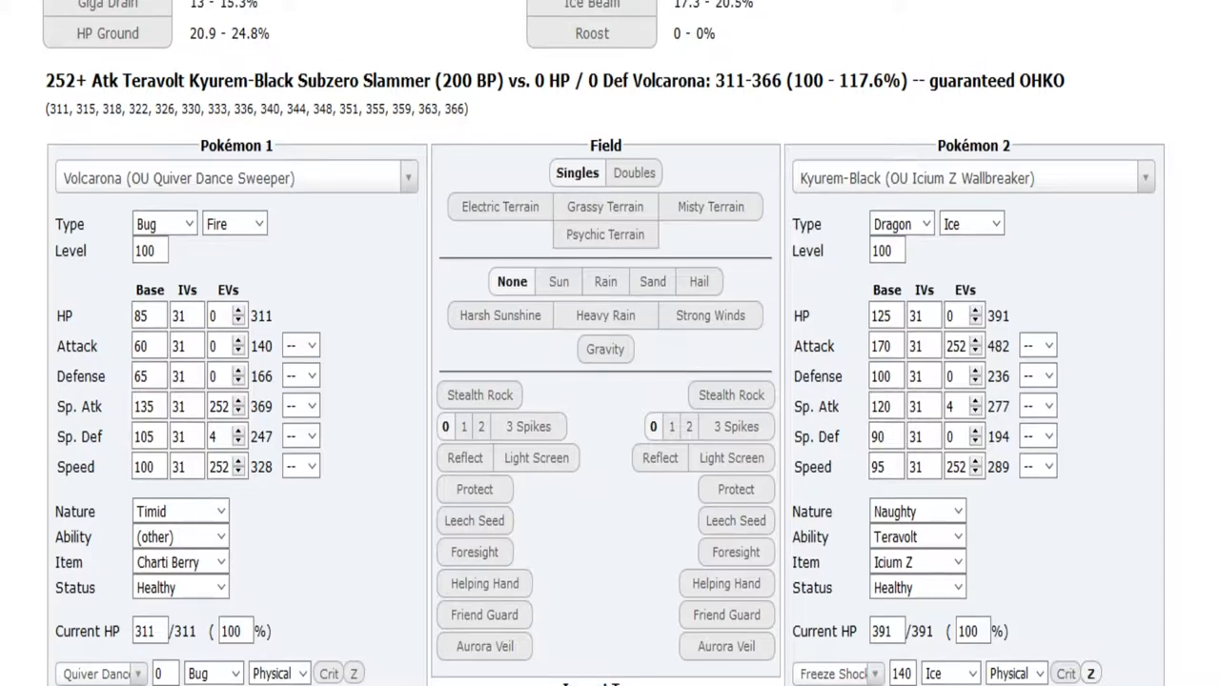
Step: Show Fire Blast's detailed result on Kyurem-Black: 57.5–67.7%, a guaranteed 2HKO
scroll(up, 3)
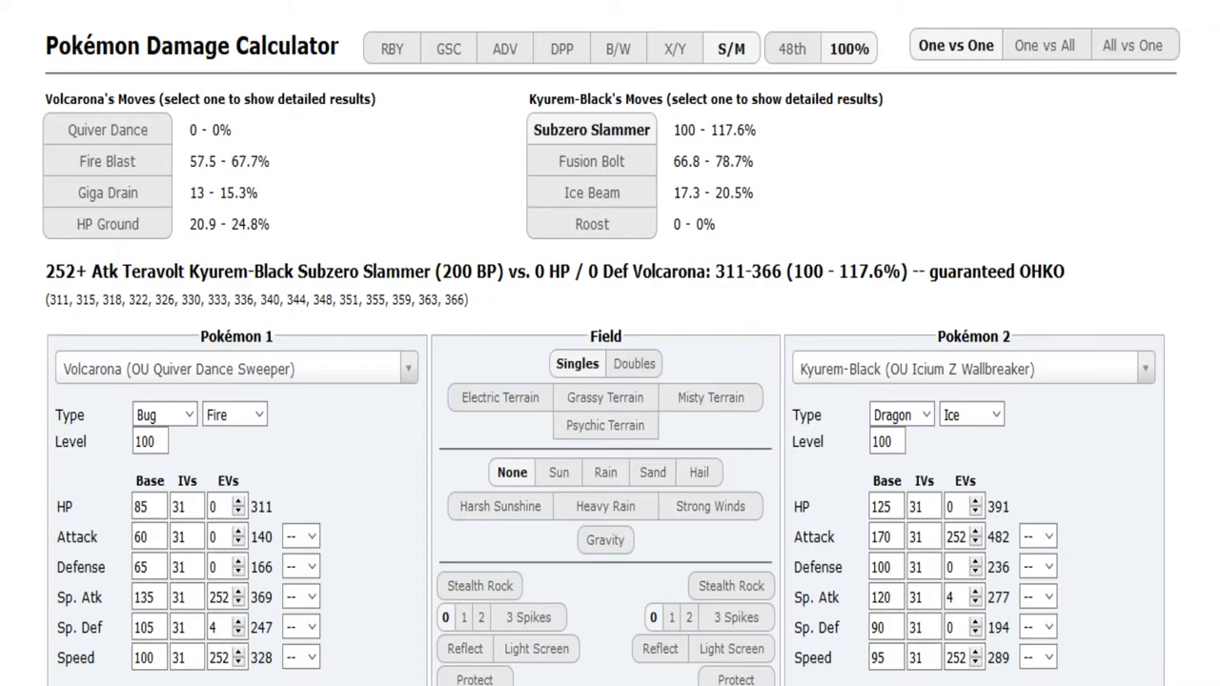
click(107, 160)
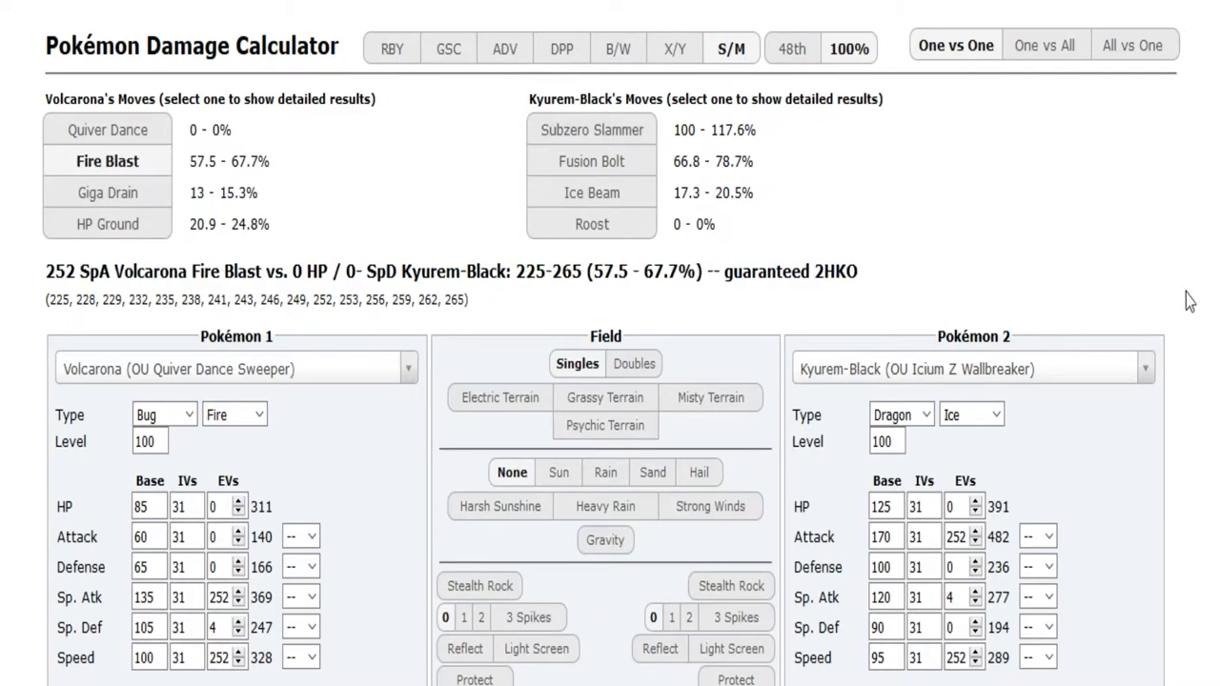
scroll(down, 3)
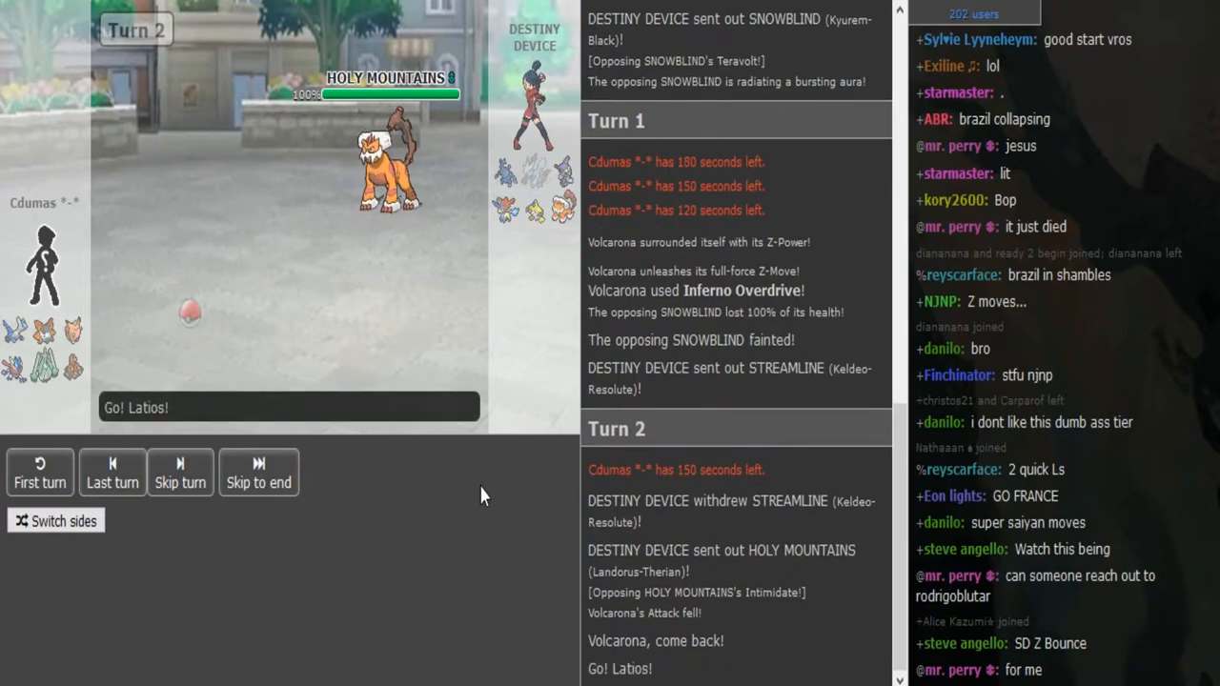
Step: Skip the replay ahead to turn 4, with Clefable facing Jirachi
click(179, 472)
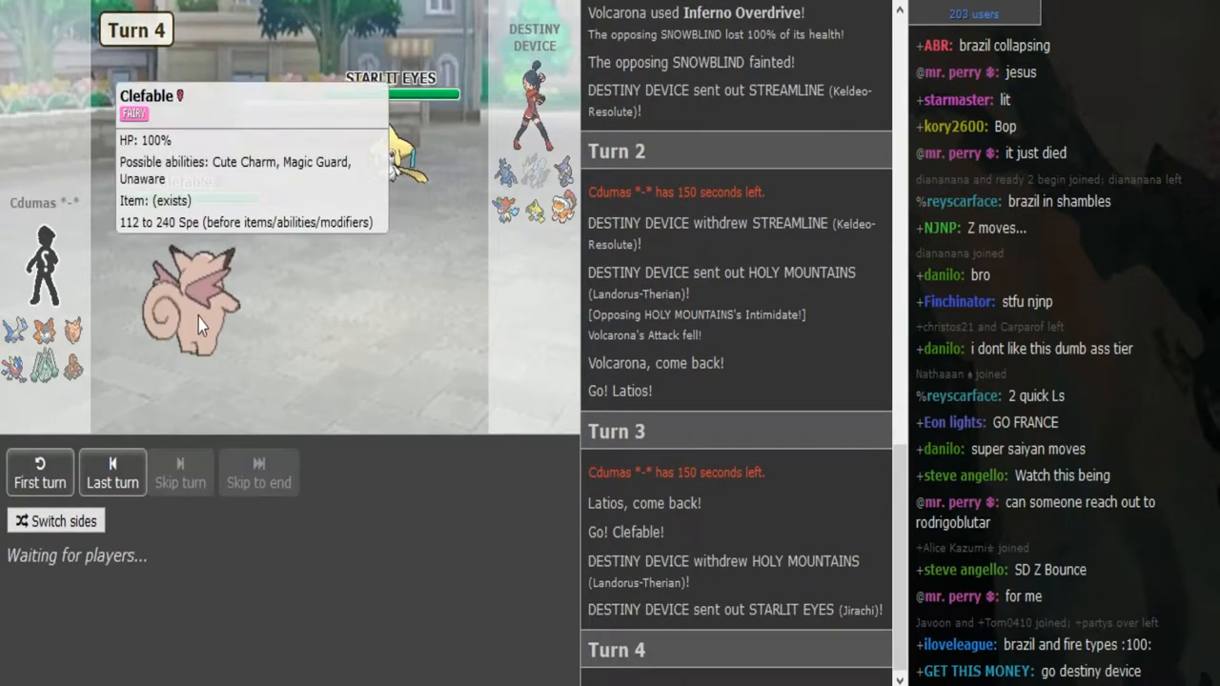
mouse_move(300, 372)
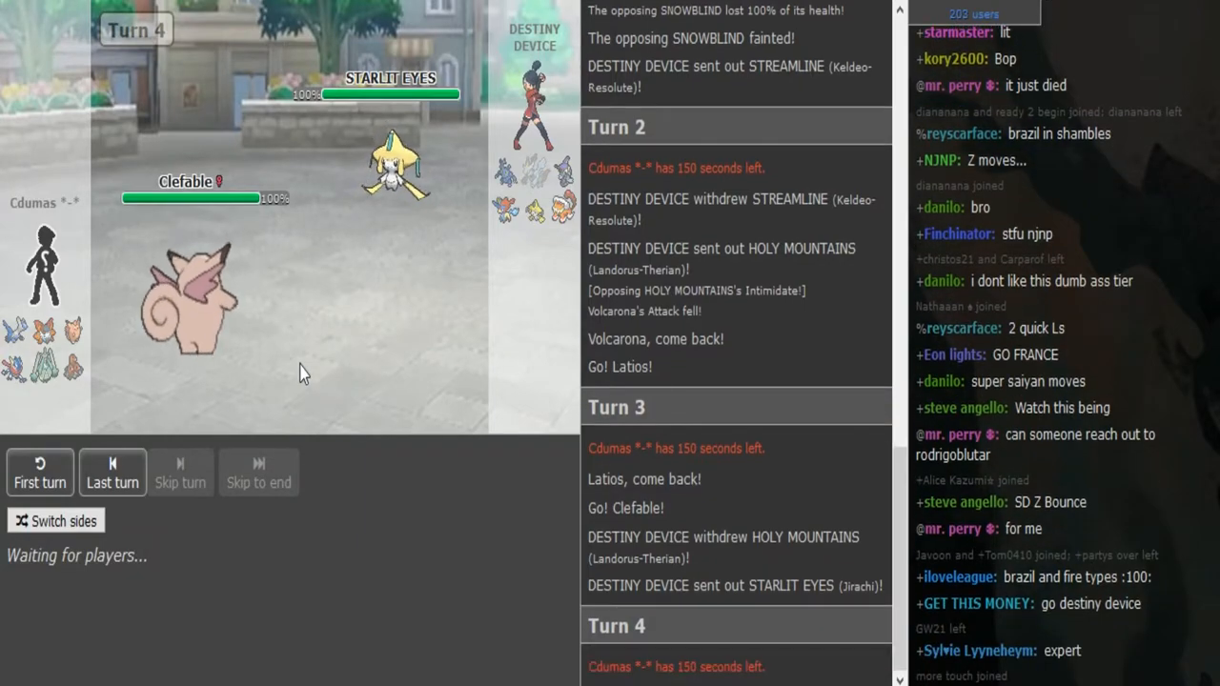
mouse_move(567, 214)
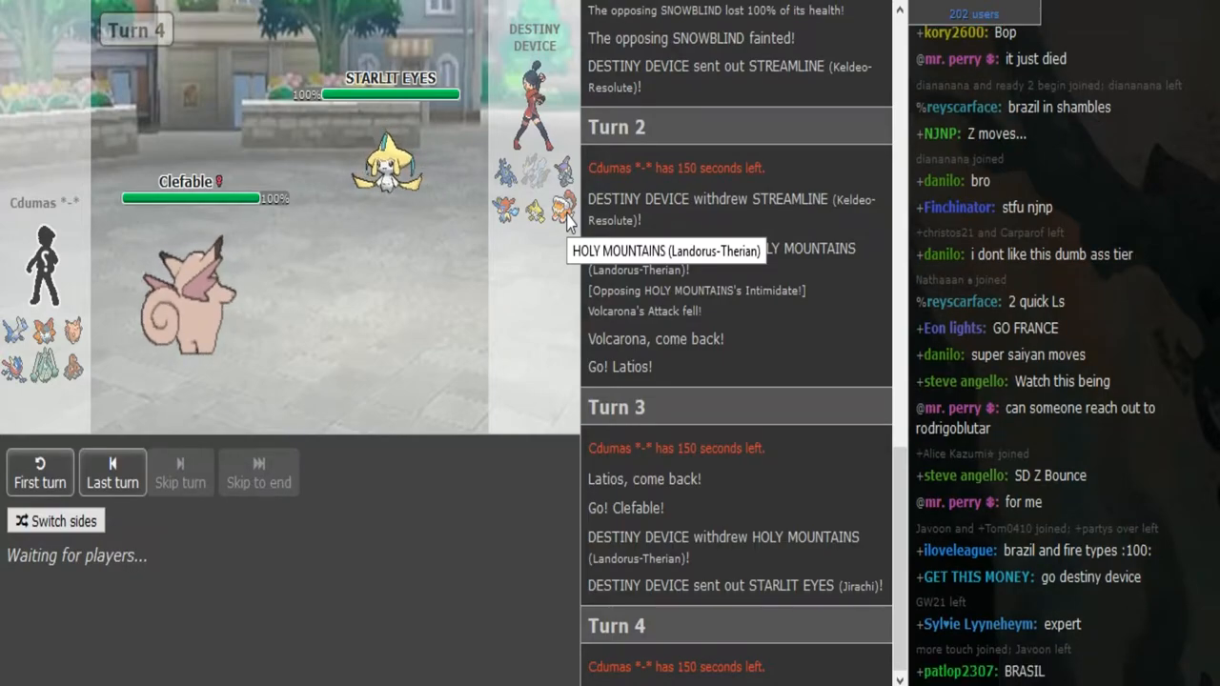
mouse_move(529, 233)
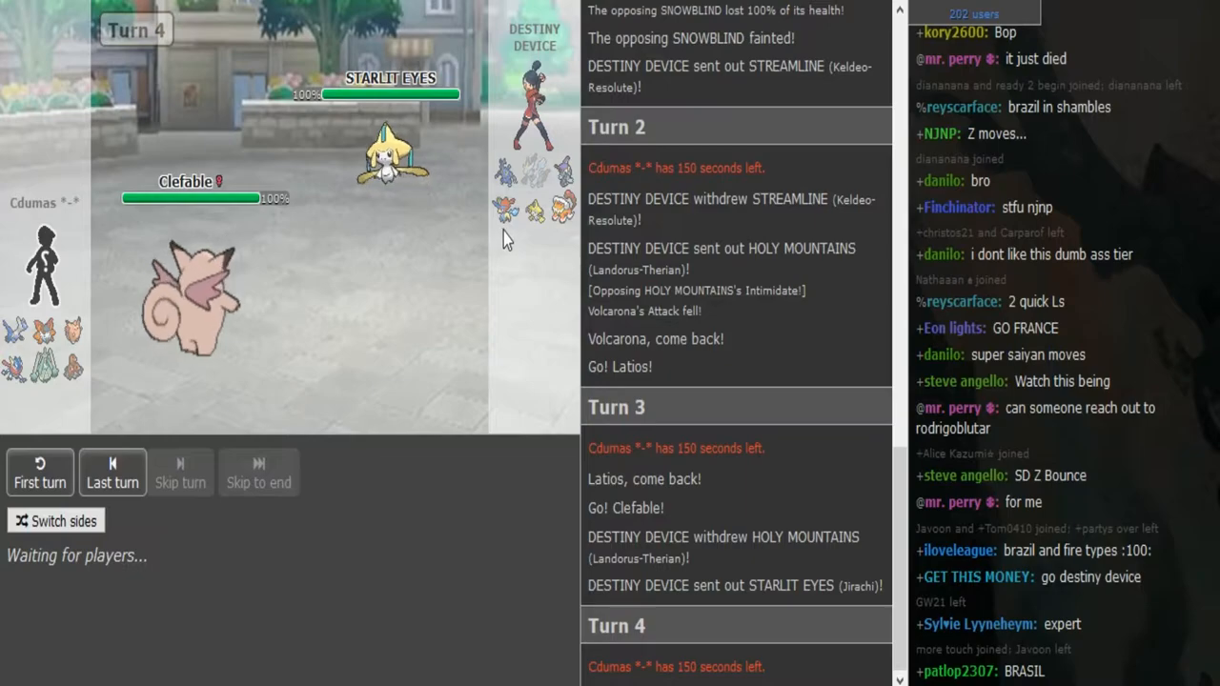
mouse_move(534, 242)
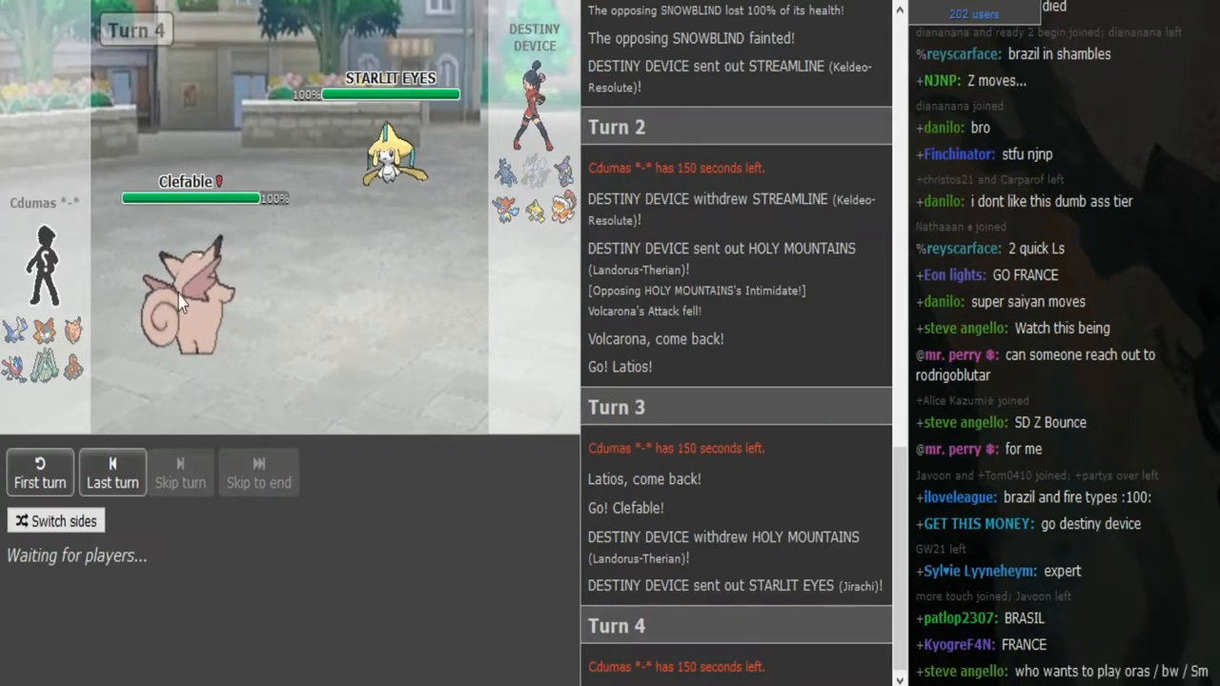
mouse_move(407, 617)
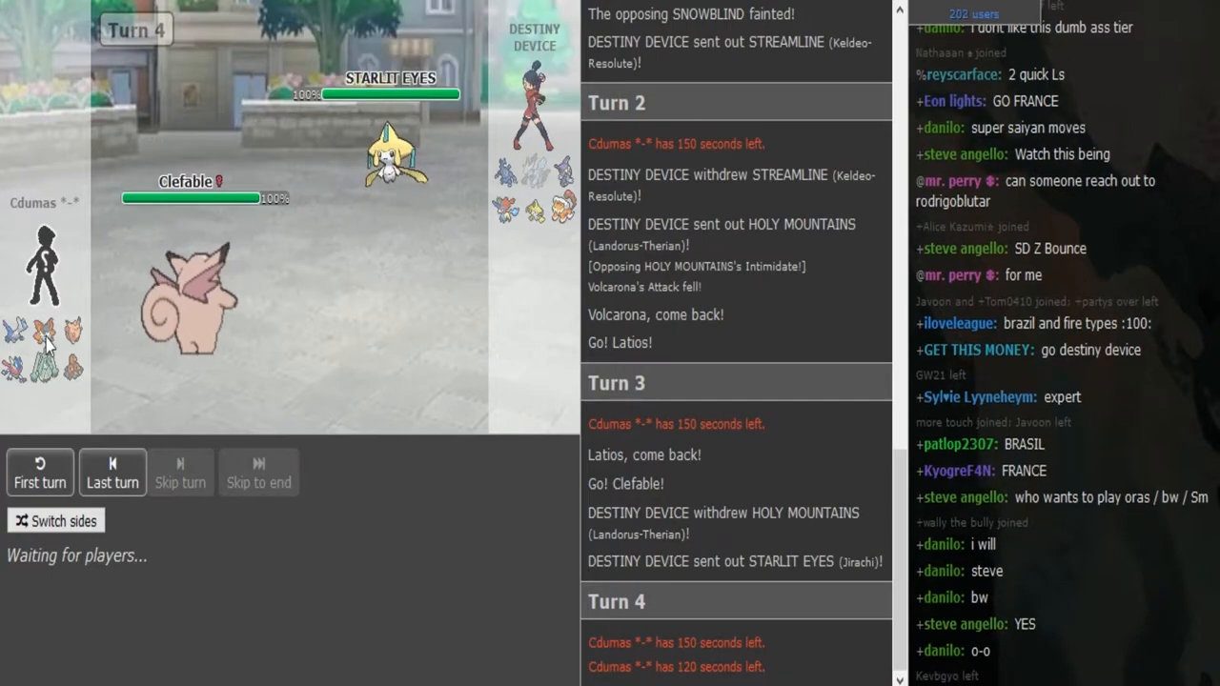
mouse_move(65, 328)
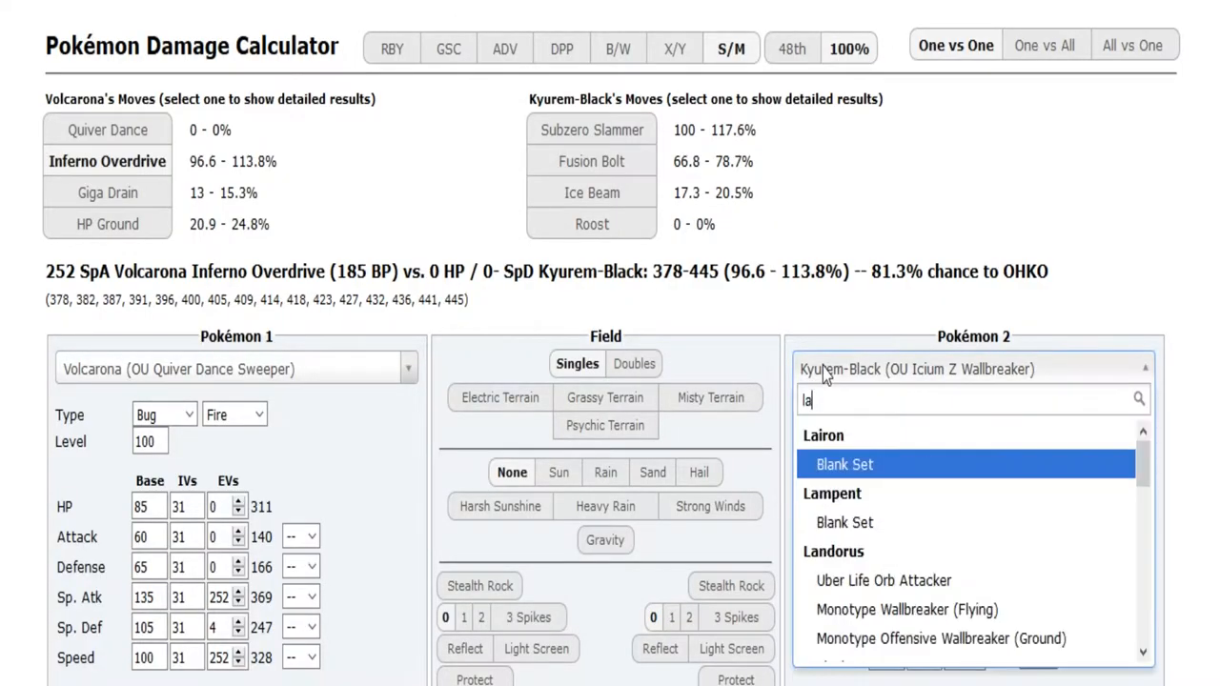
Step: Target defensive Landorus-Therian, set Hidden Power to Ground, and show its 82.7–98.4% 2HKO
text(nd)
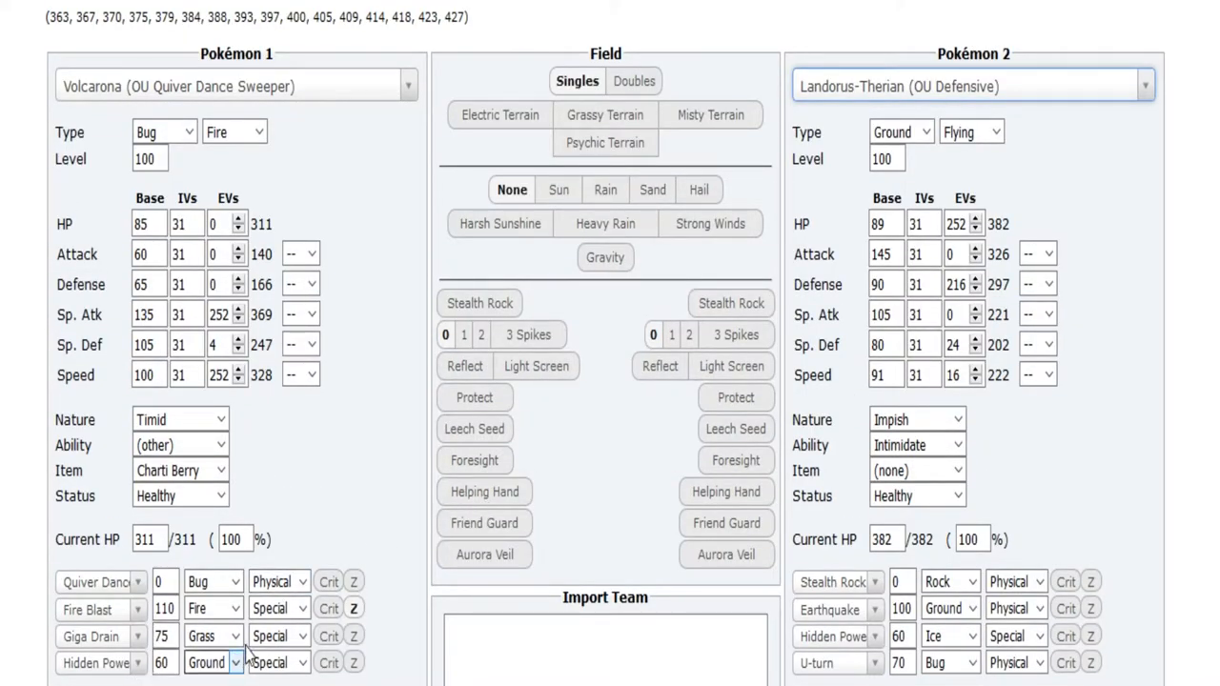
click(234, 663)
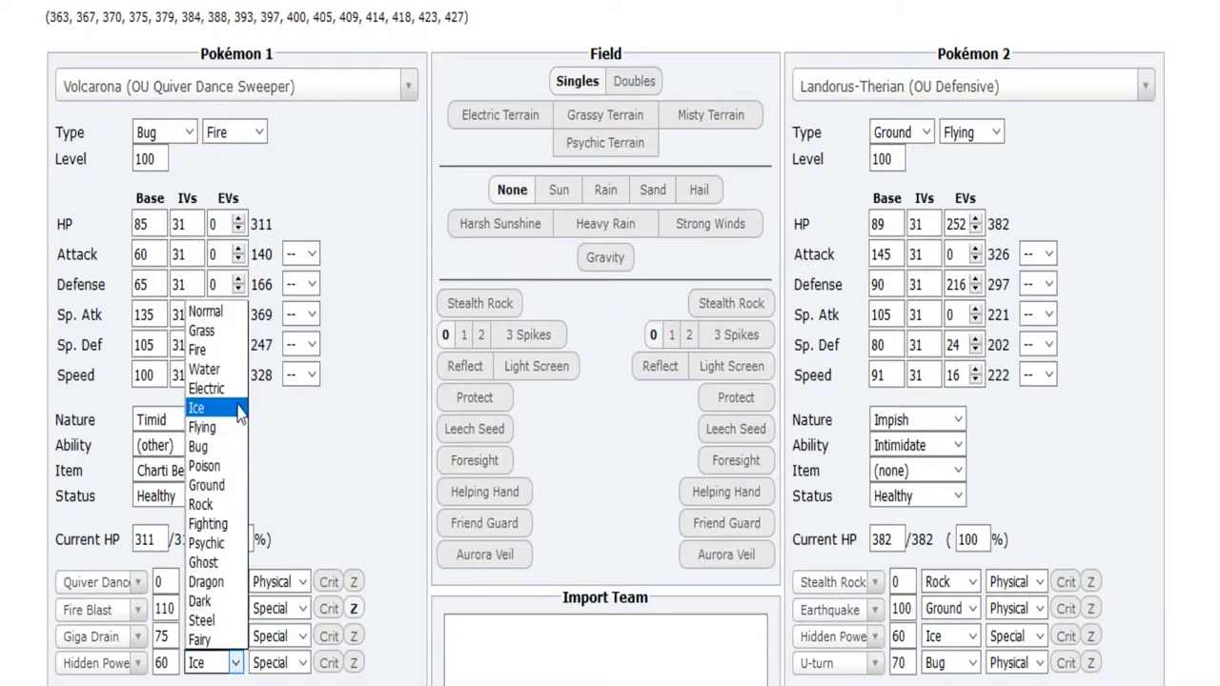
click(197, 408)
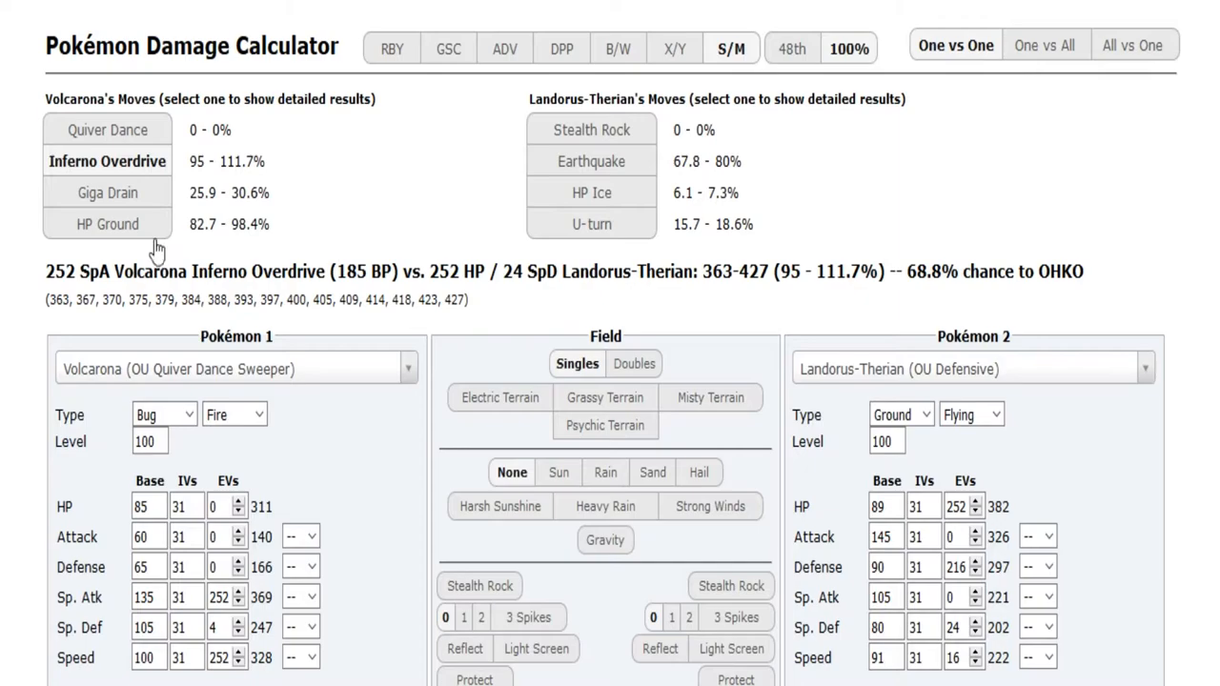
click(107, 223)
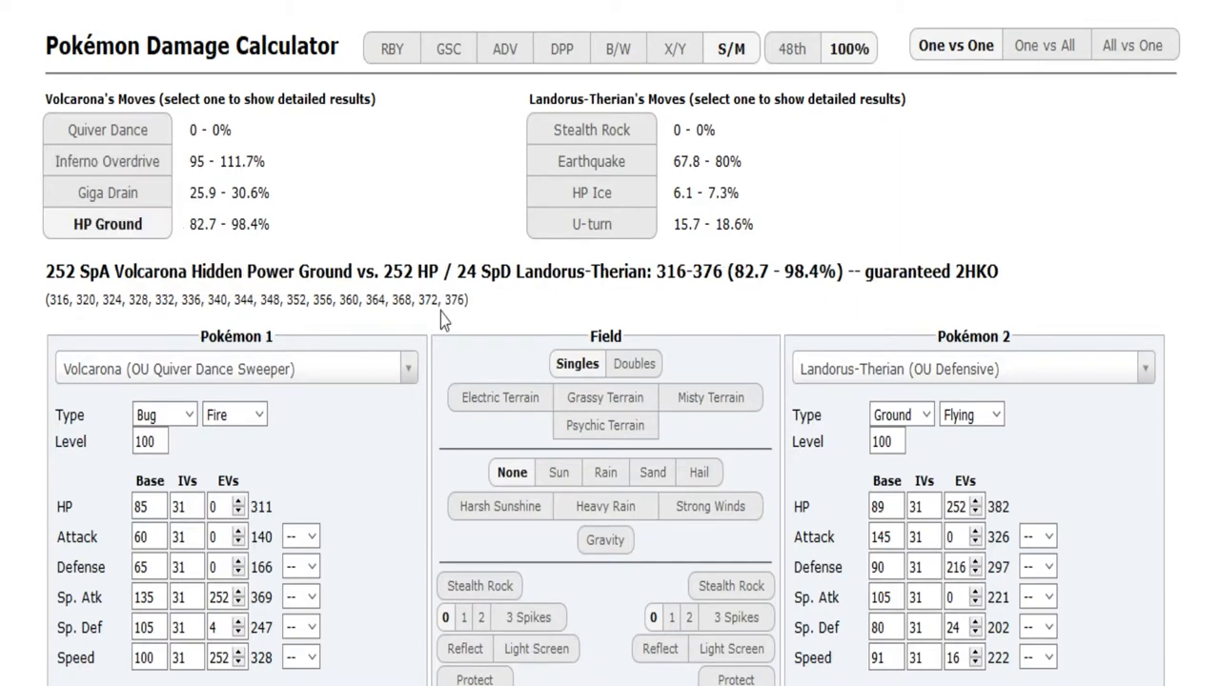
scroll(down, 3)
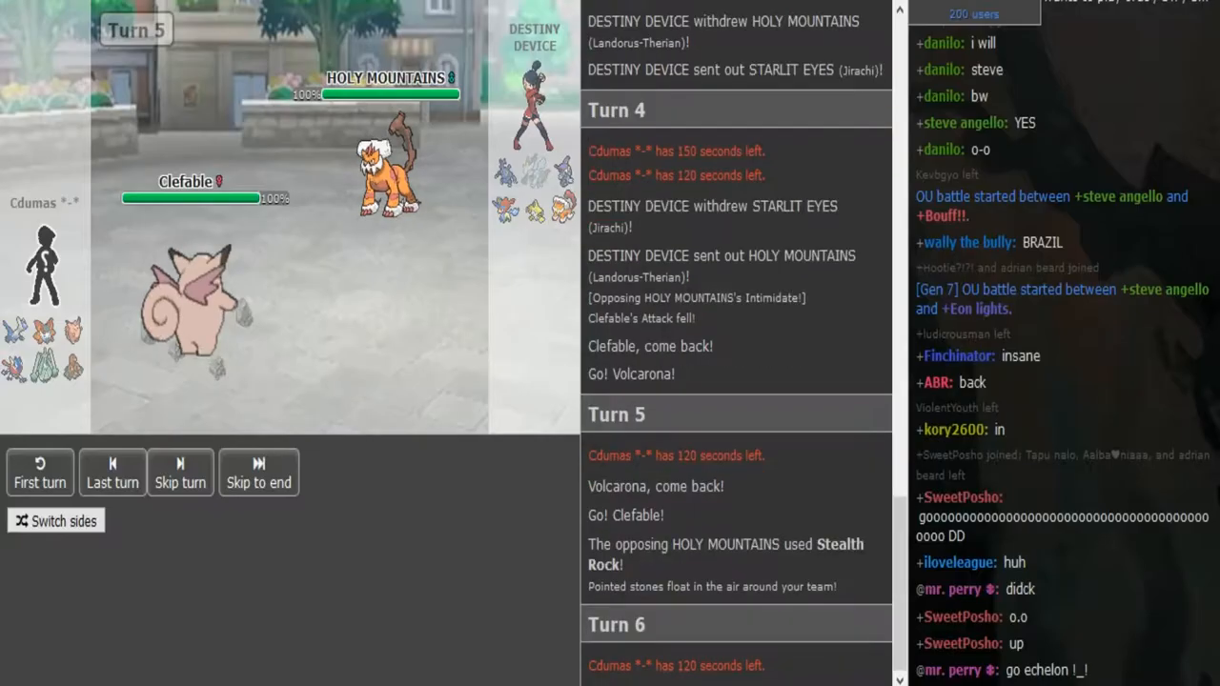
Step: Step the replay forward two turns to reach turn 7
click(180, 472)
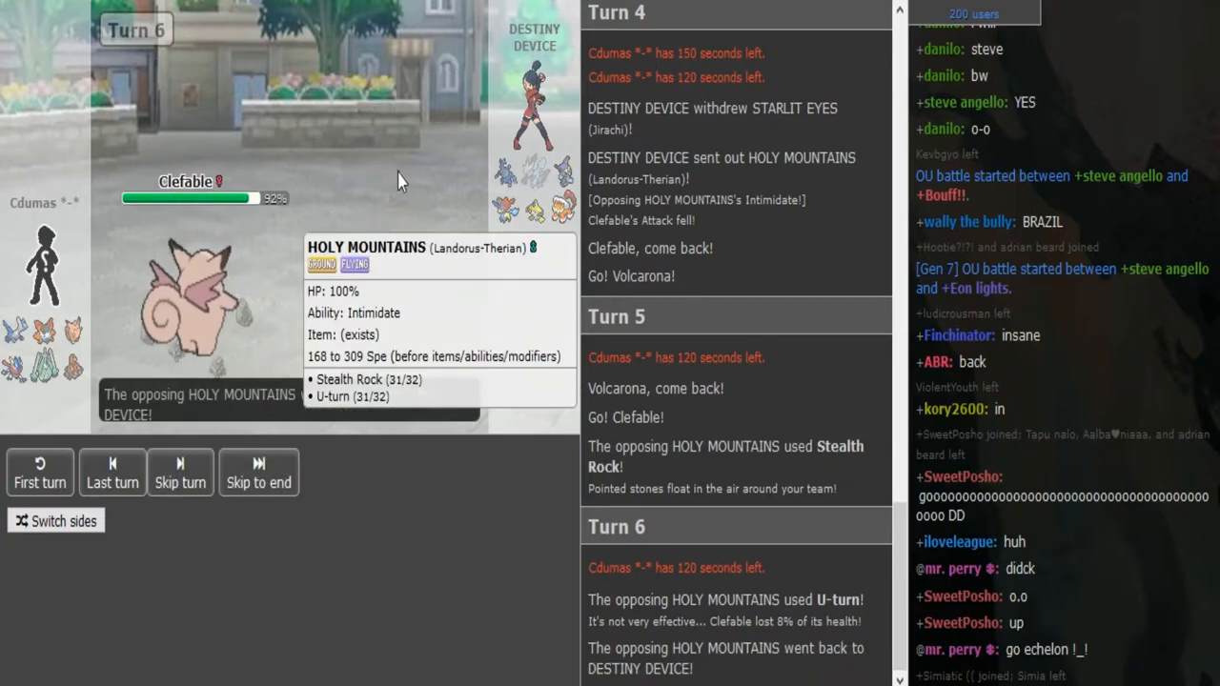
click(180, 472)
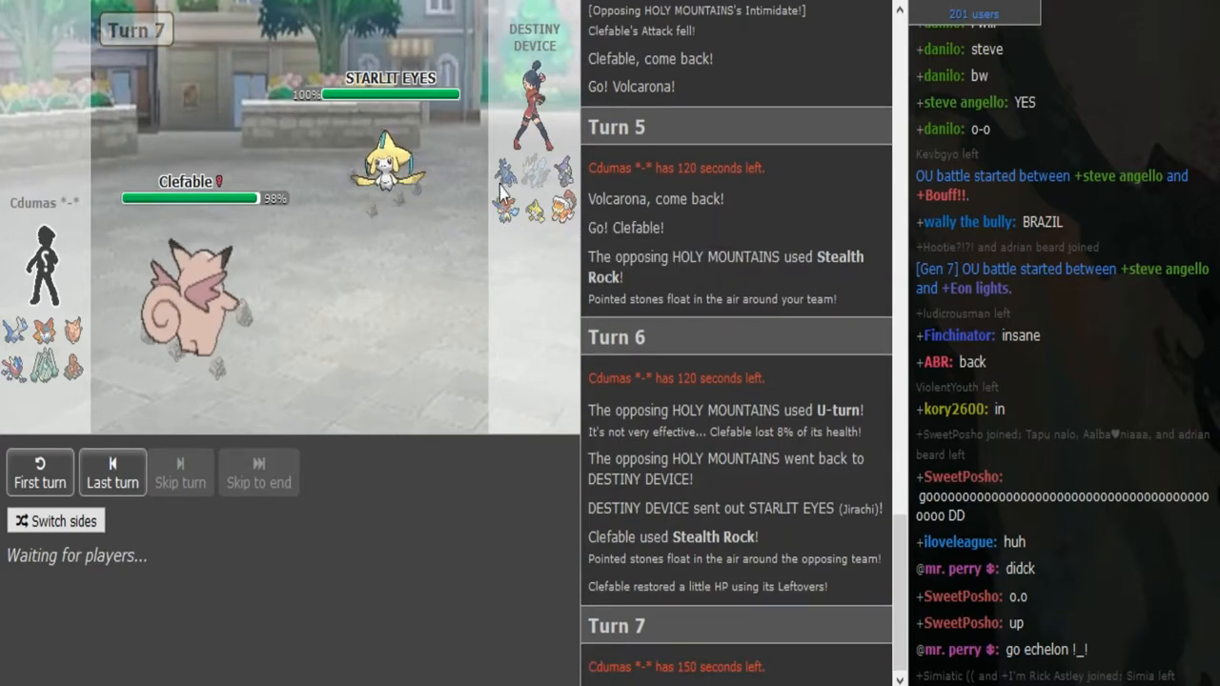
mouse_move(563, 226)
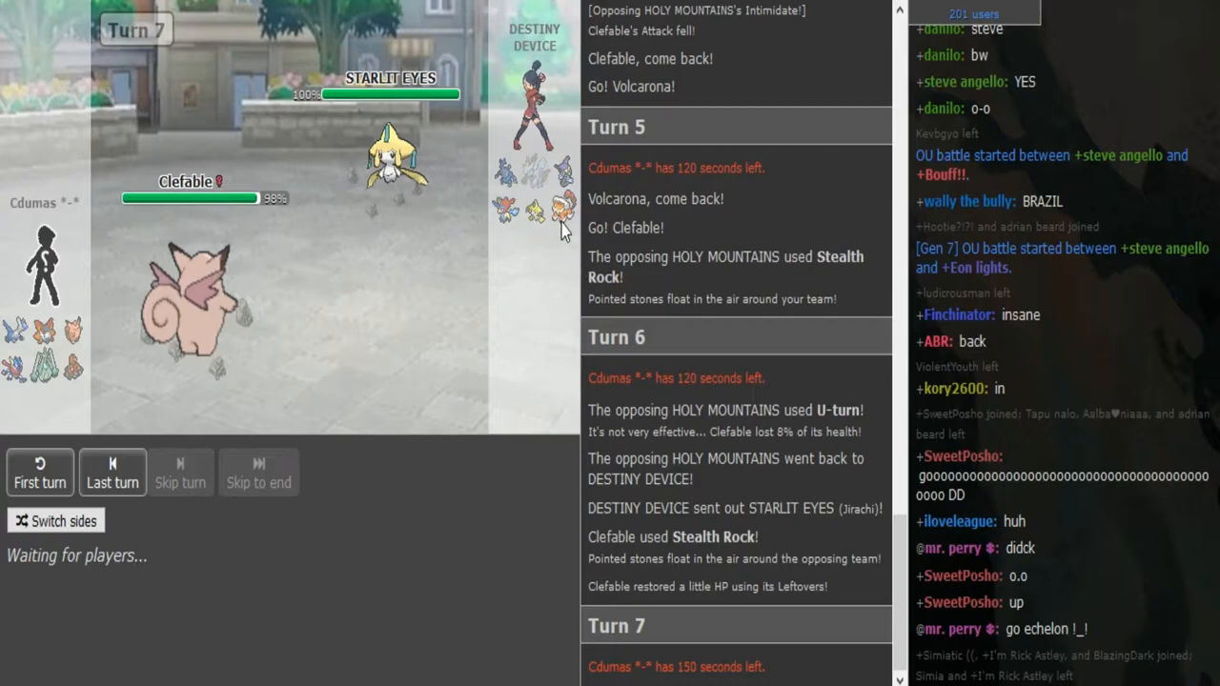
mouse_move(523, 240)
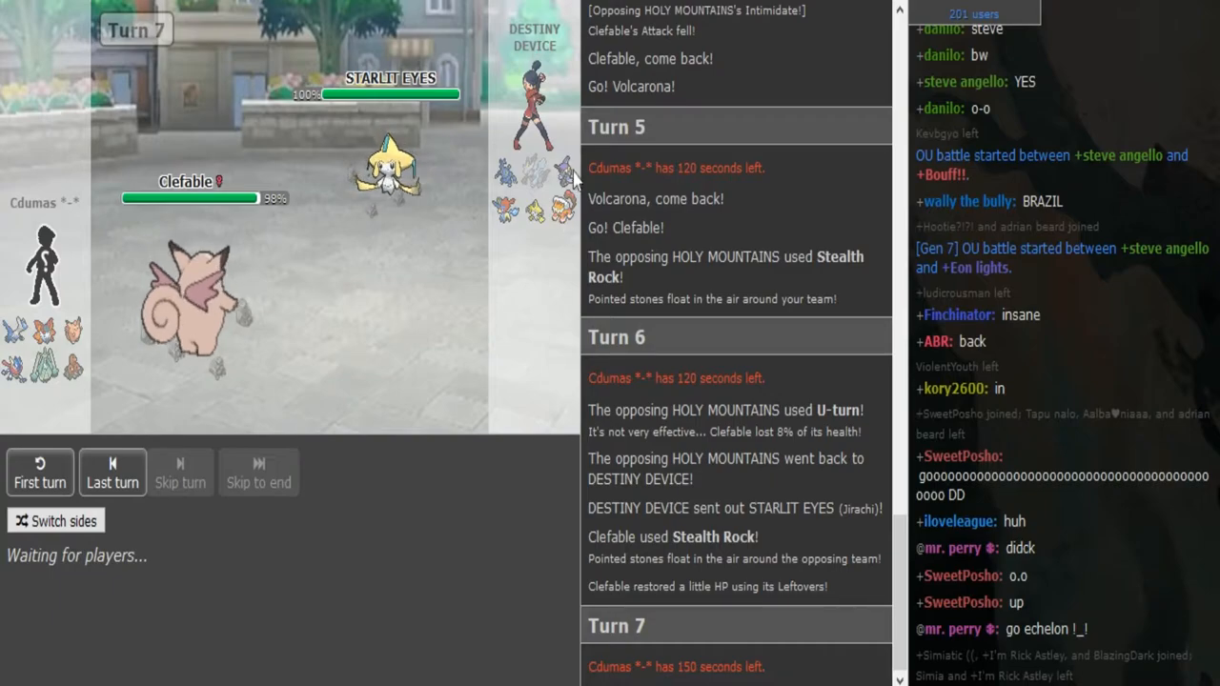
mouse_move(562, 229)
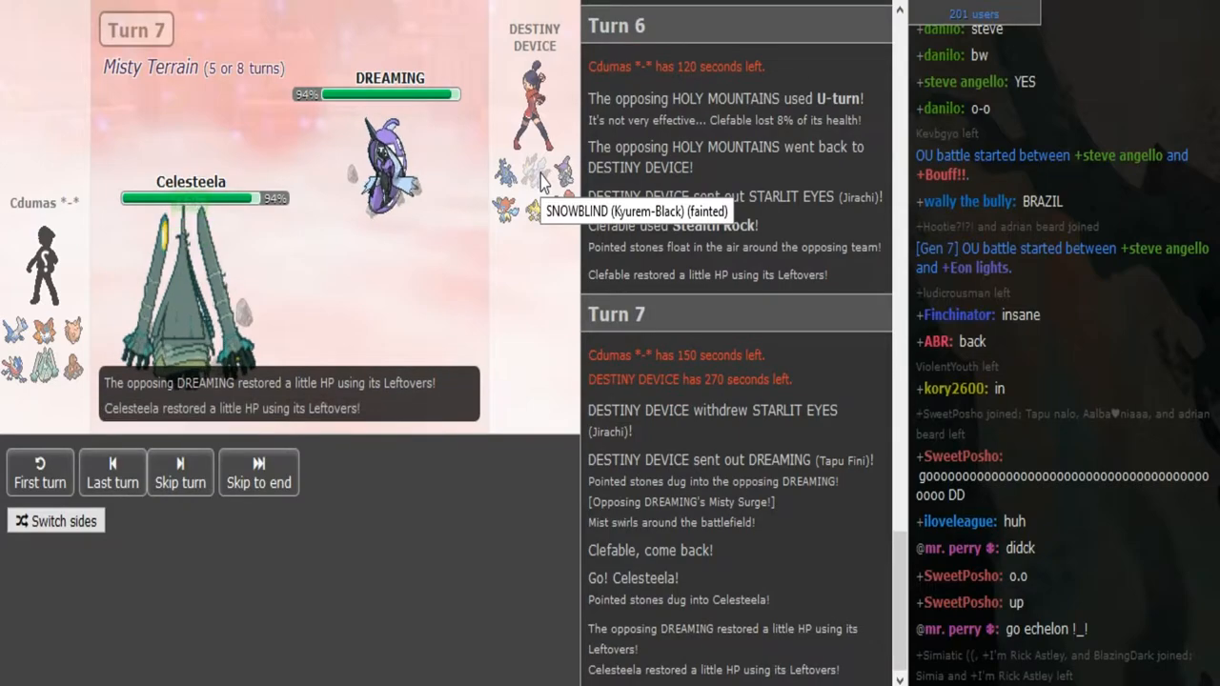
Step: Skip the replay ahead to turn 8, Celesteela versus Tapu Fini in Misty Terrain
click(179, 473)
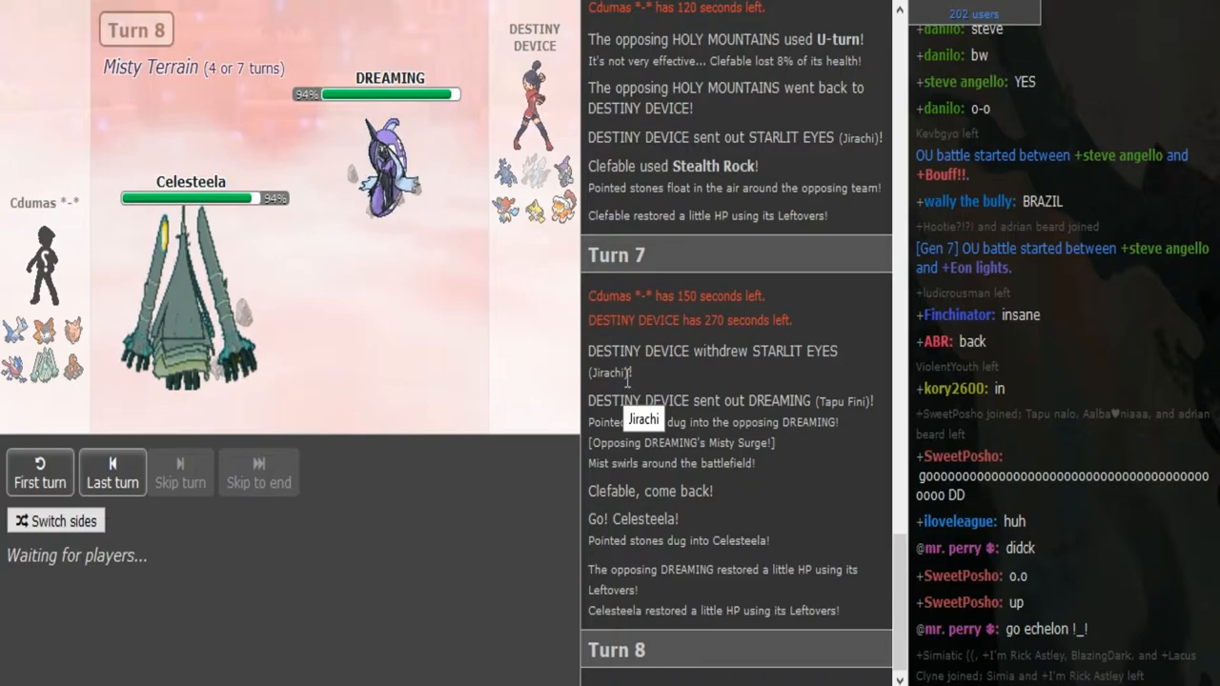
mouse_move(444, 212)
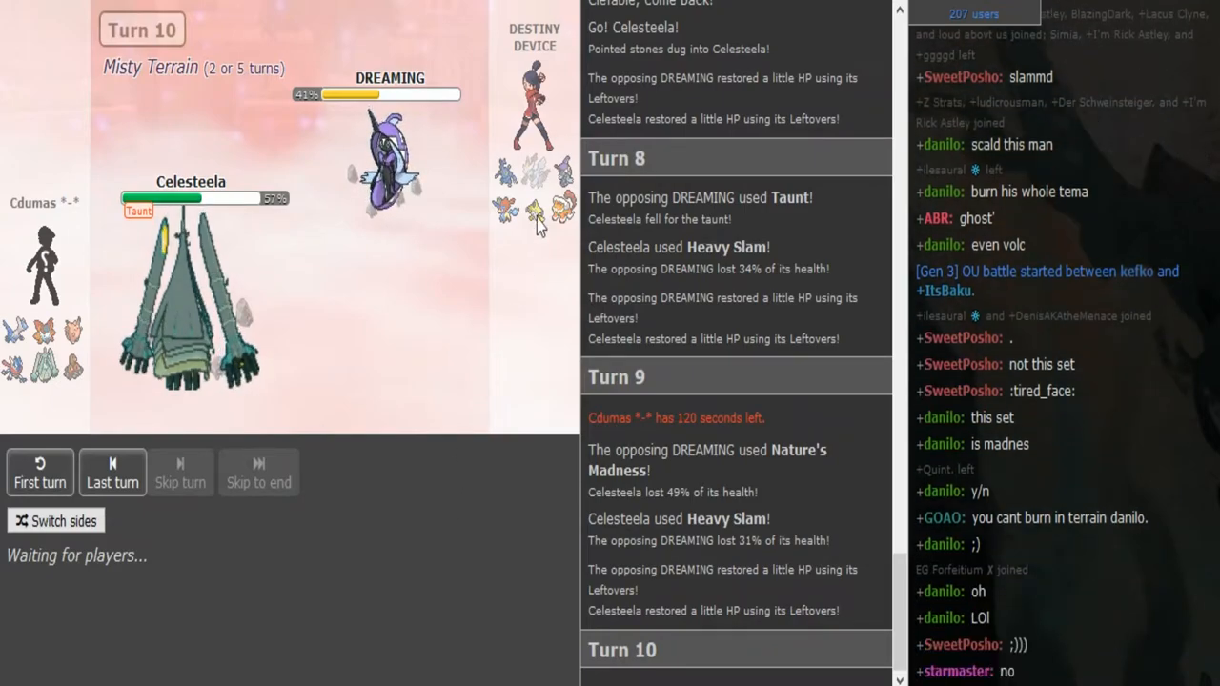
mouse_move(535, 207)
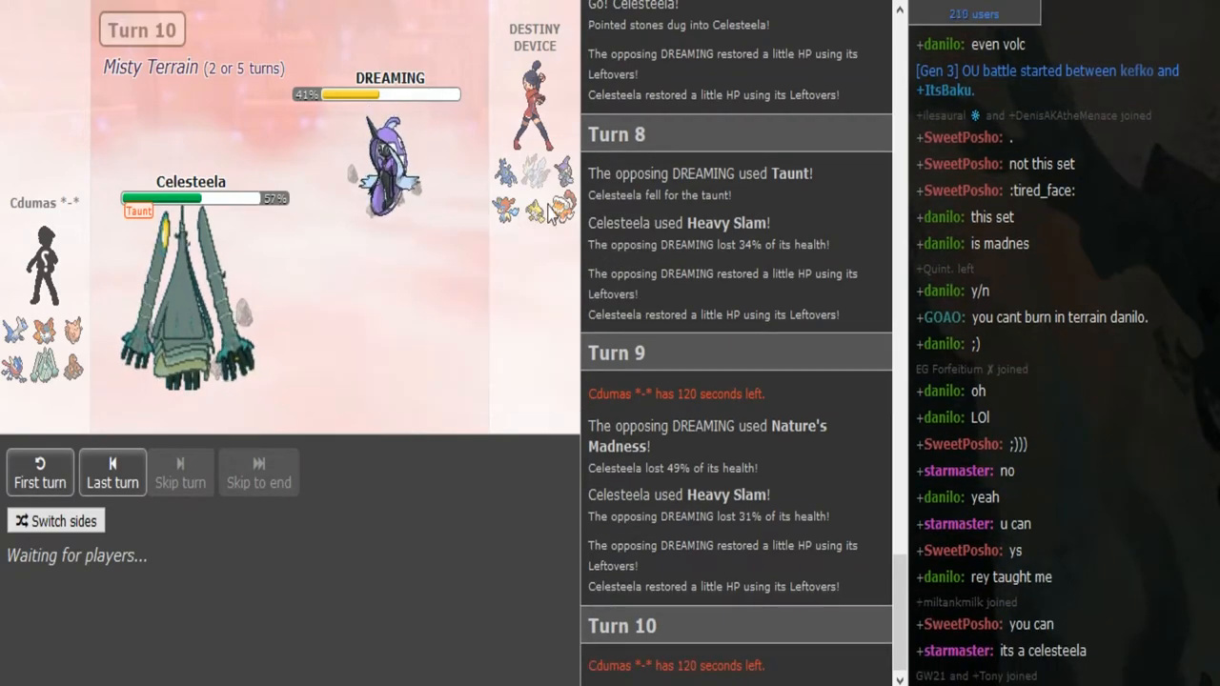
mouse_move(537, 210)
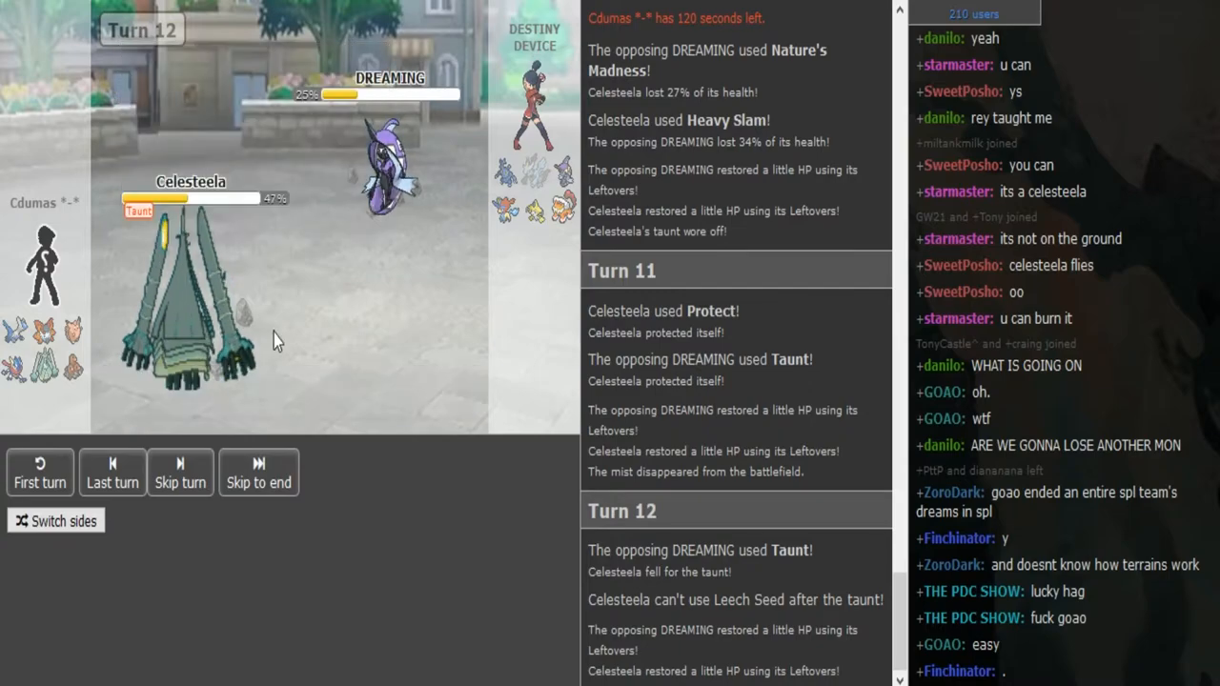
Step: Skip the replay forward a turn, leaving Tapu Fini at 25%
click(180, 472)
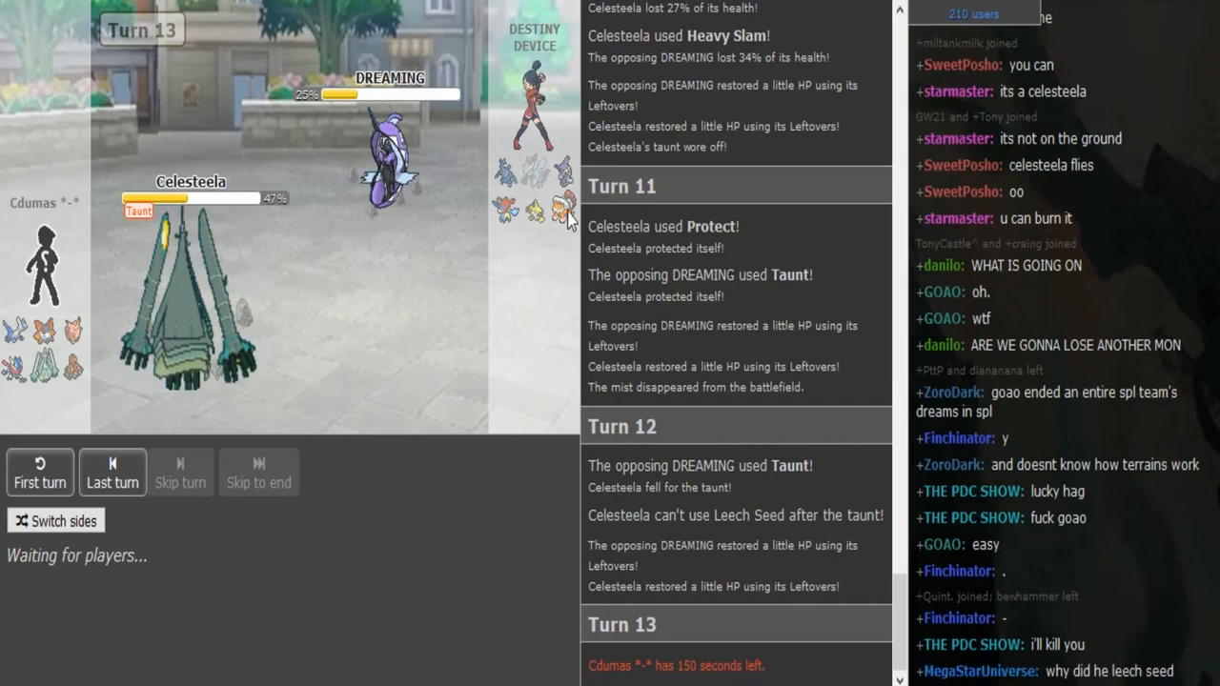
mouse_move(190, 358)
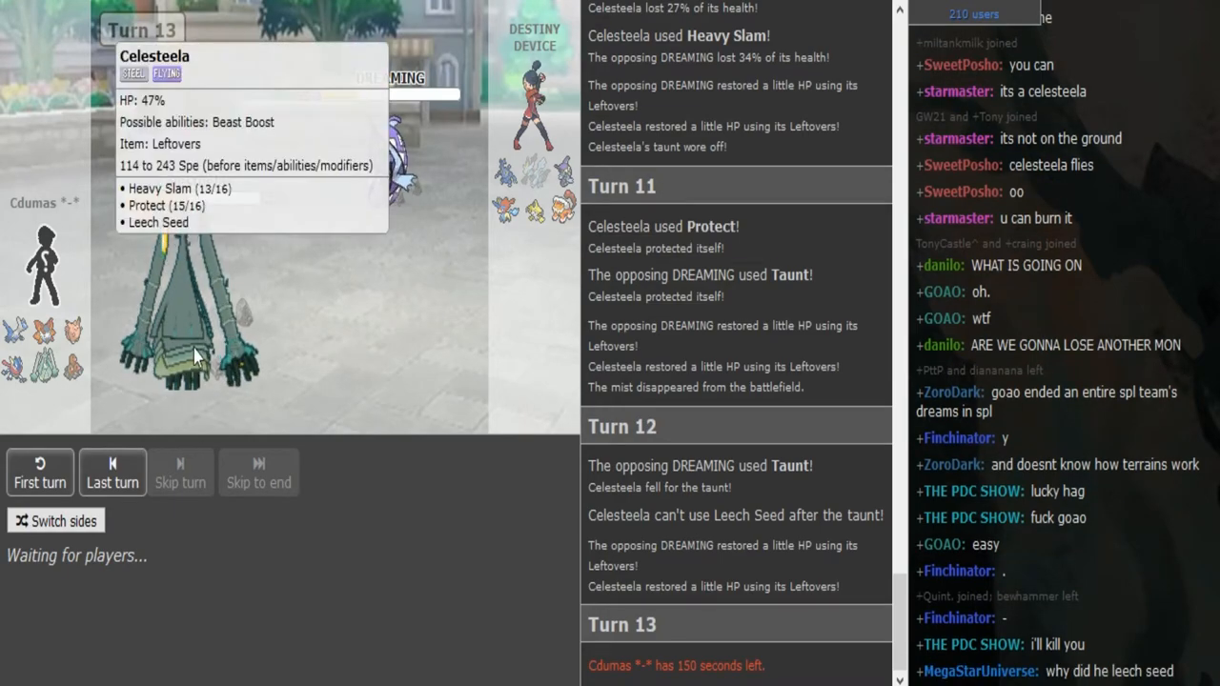
mouse_move(489, 275)
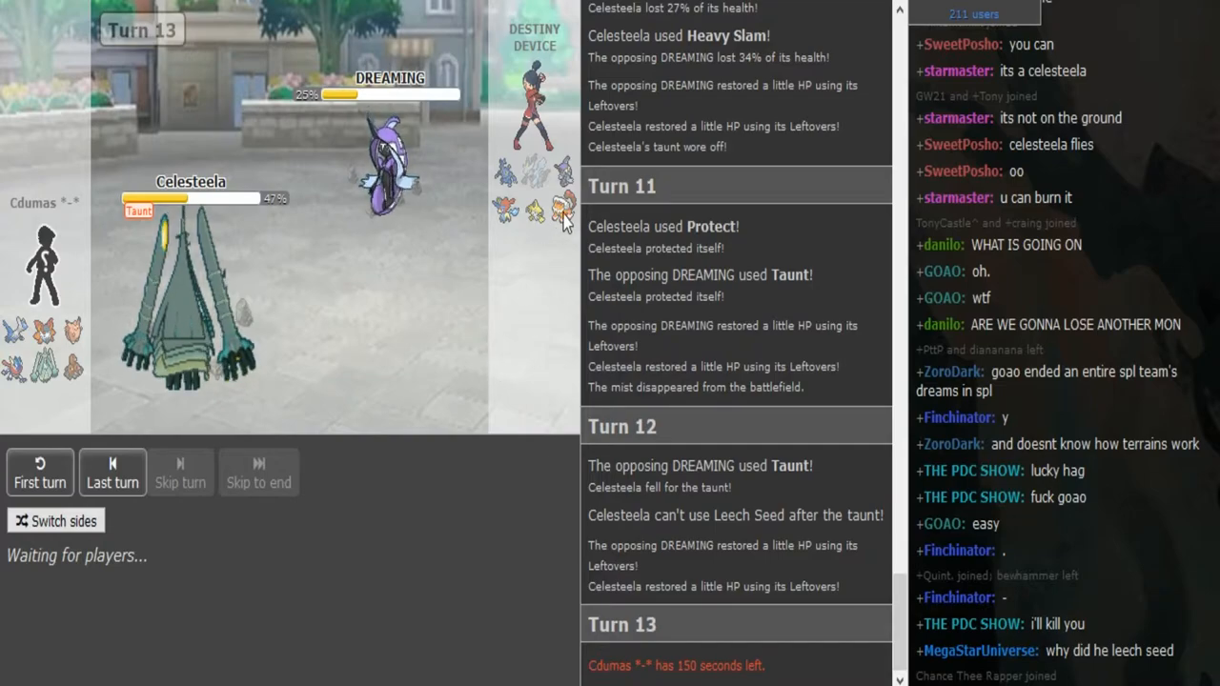
mouse_move(568, 202)
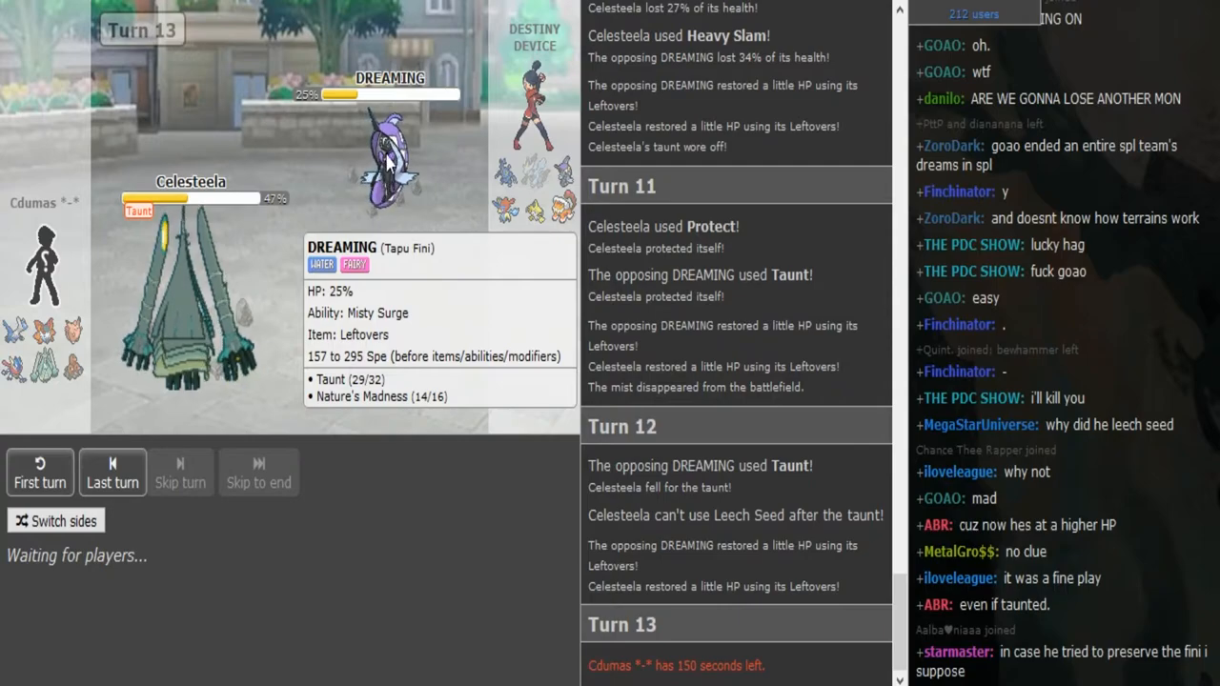
mouse_move(24, 339)
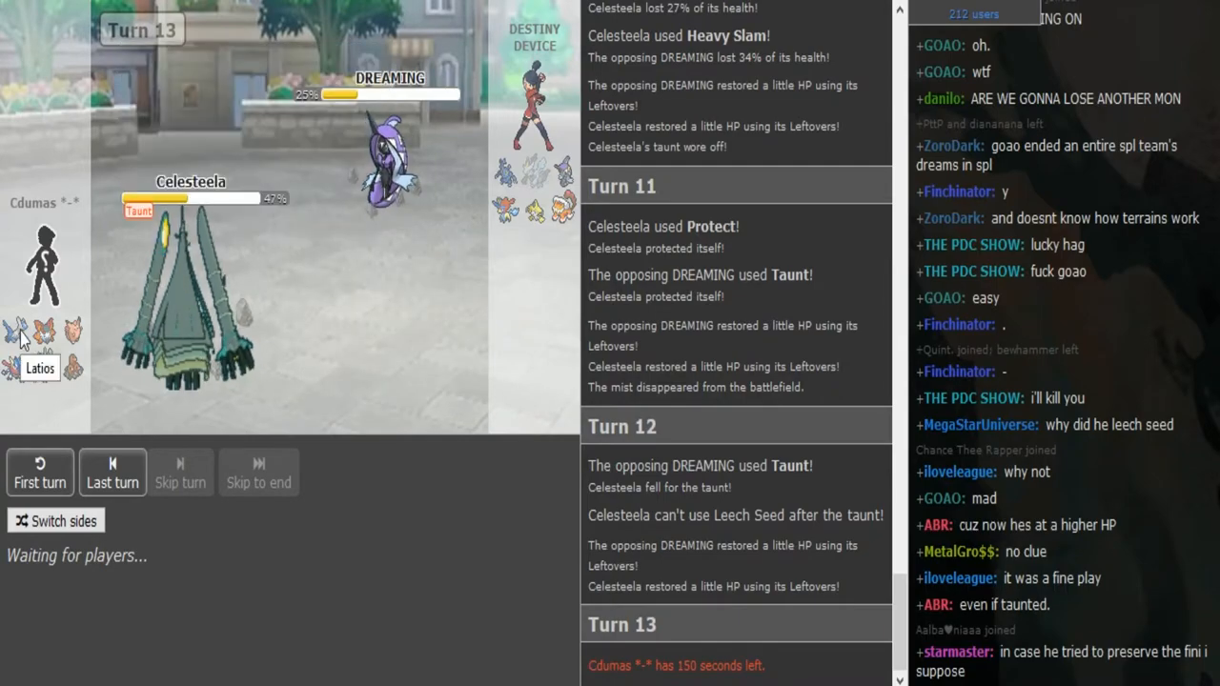
mouse_move(548, 205)
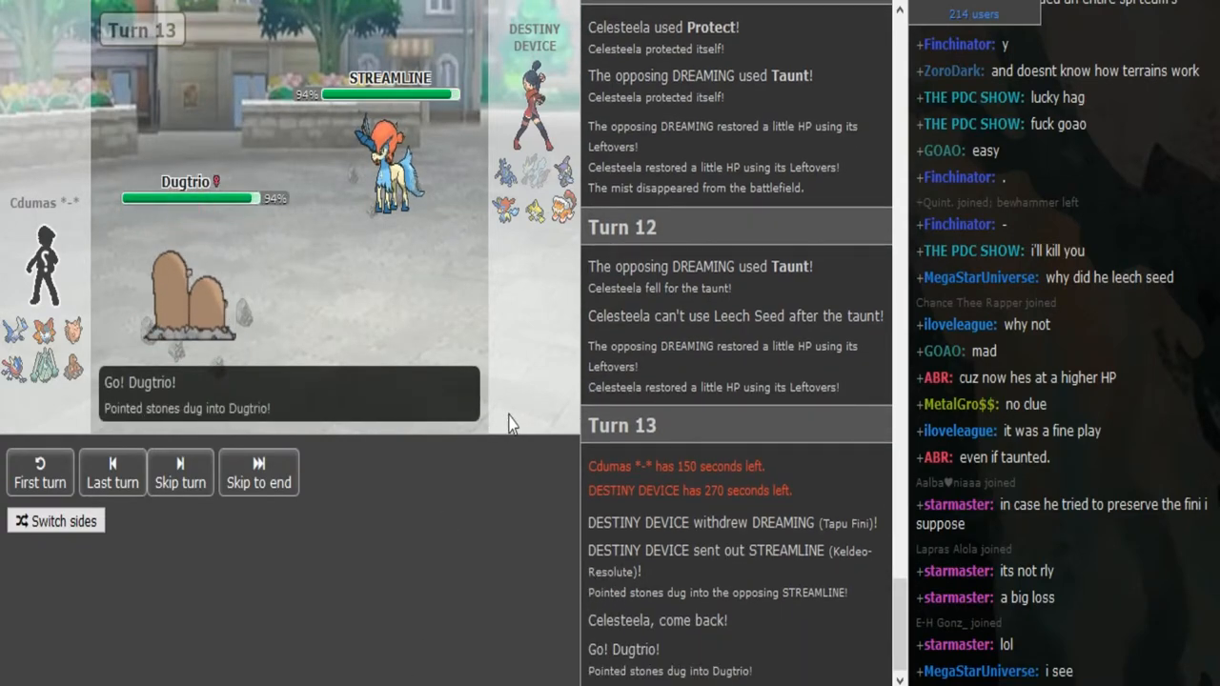
Step: Skip the replay into turn 14, with Dugtrio and Keldeo-Resolute at 94%
click(179, 472)
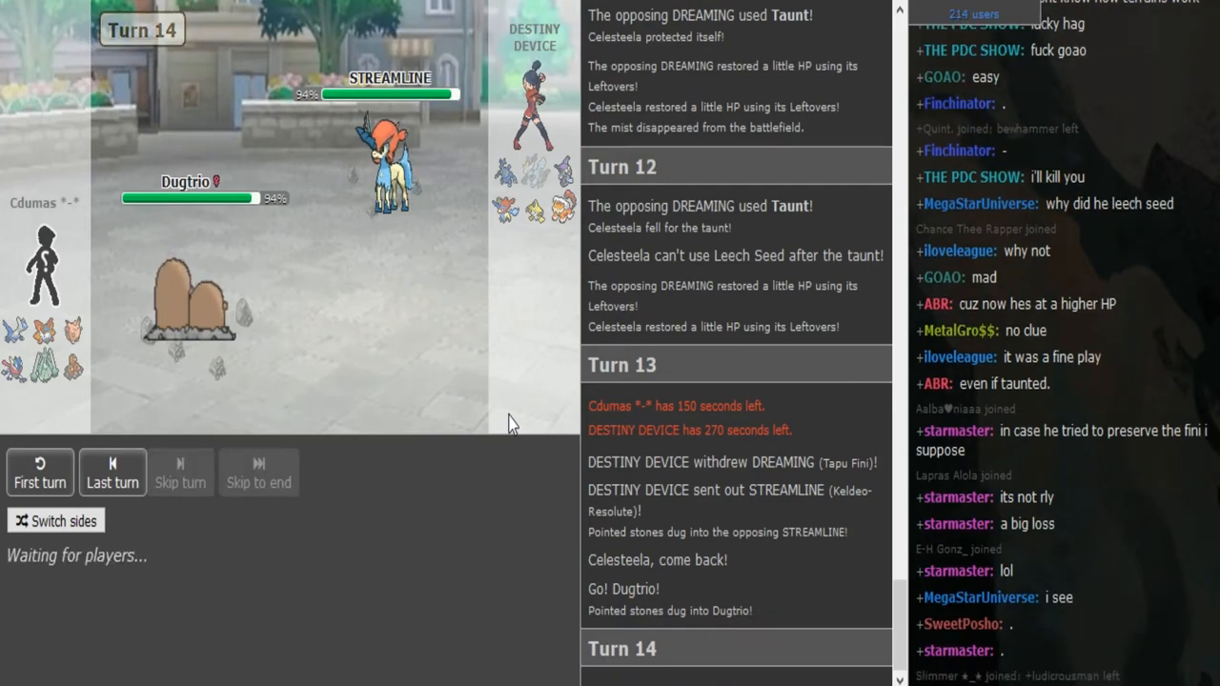
mouse_move(543, 206)
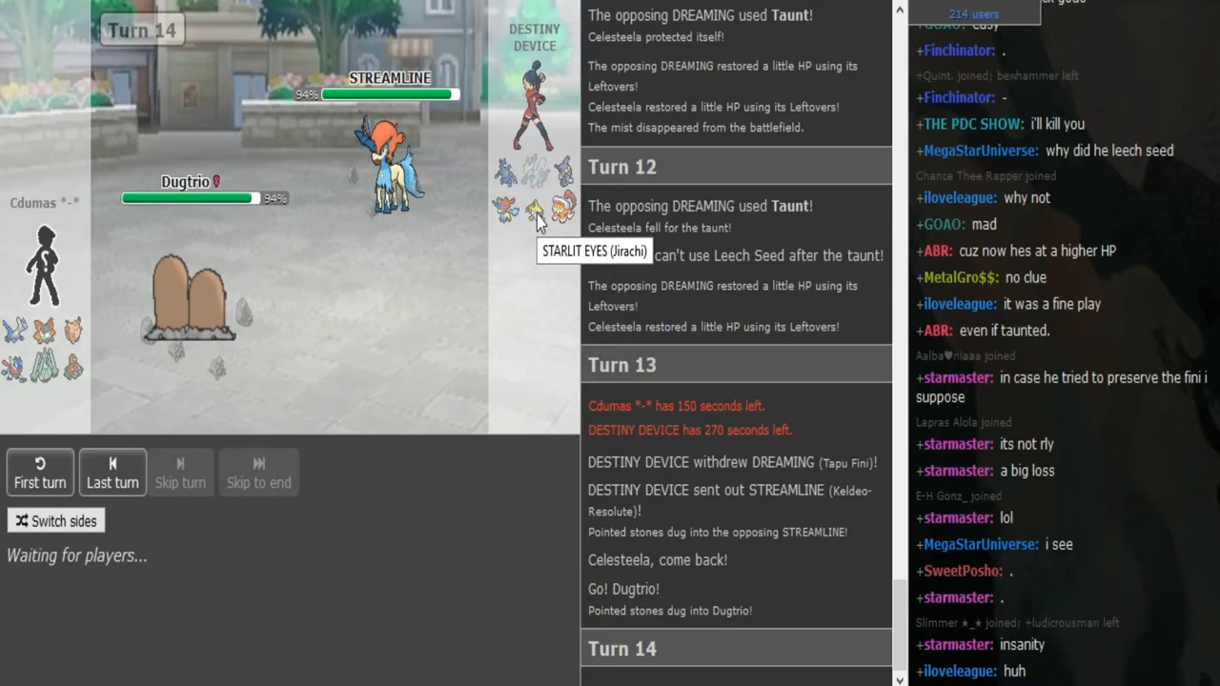
mouse_move(84, 386)
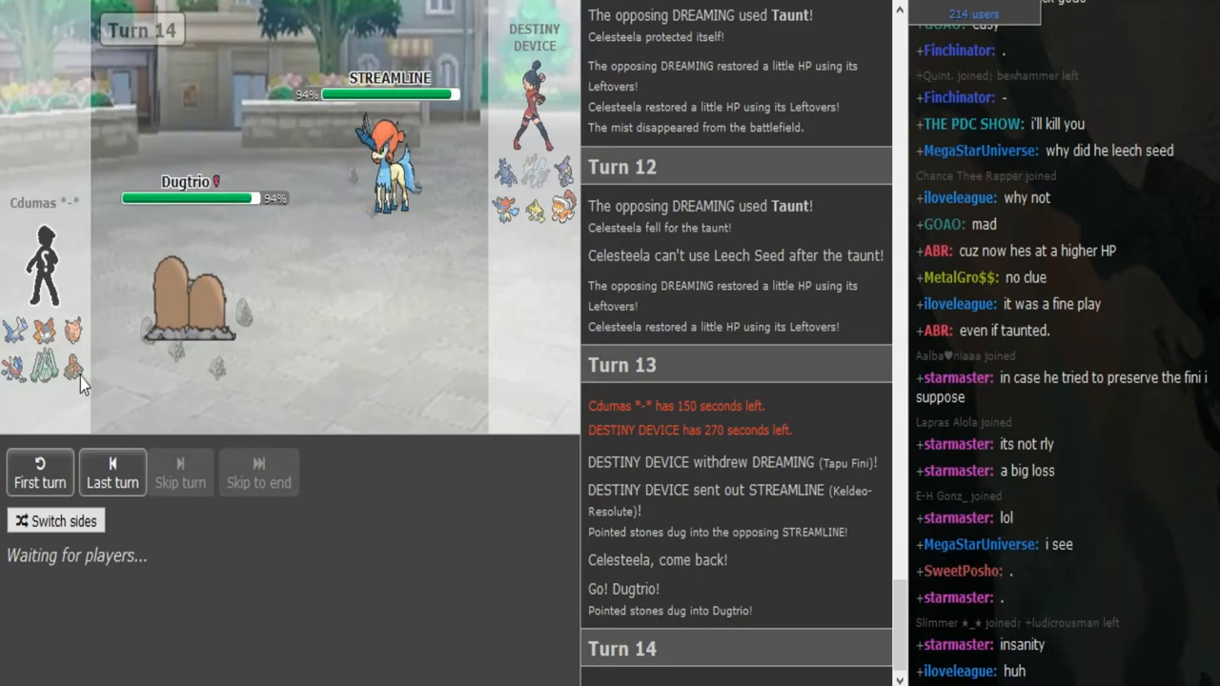
mouse_move(532, 219)
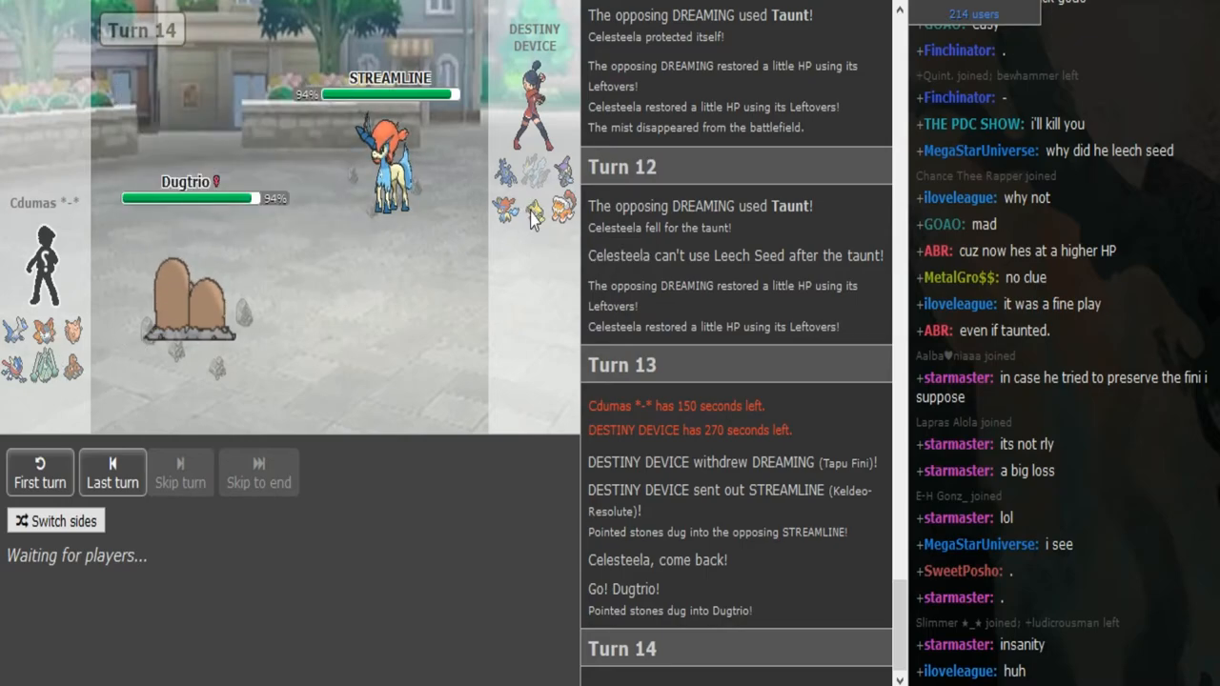
mouse_move(538, 357)
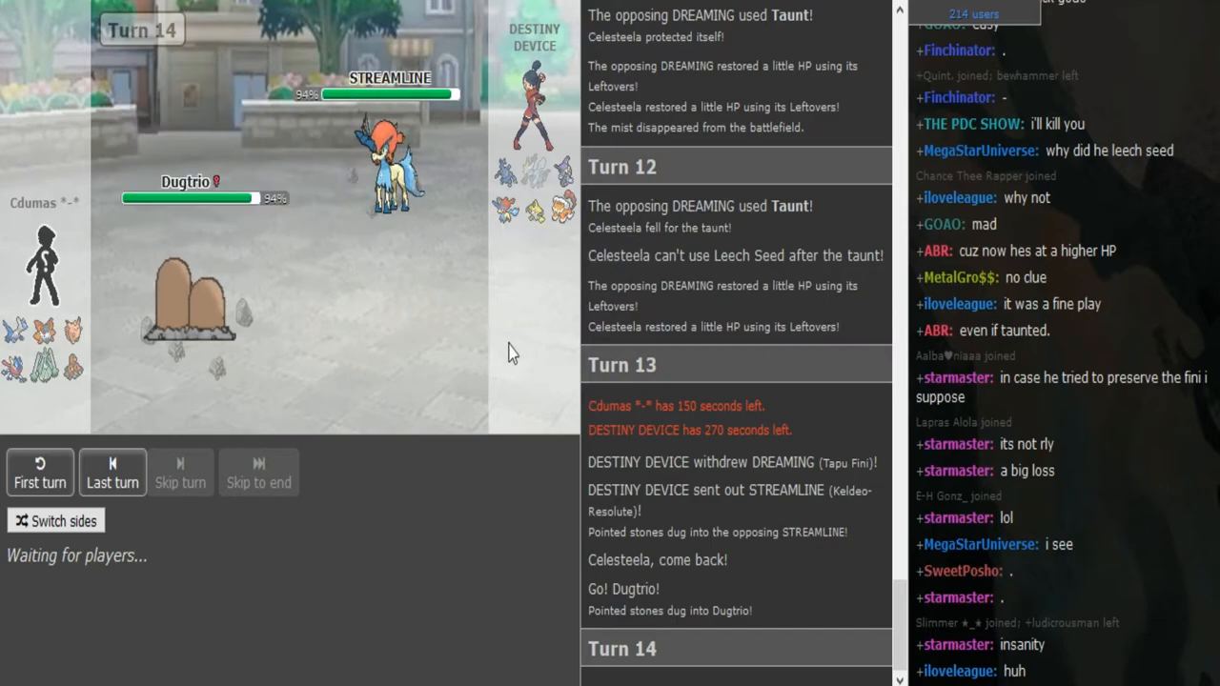
mouse_move(327, 372)
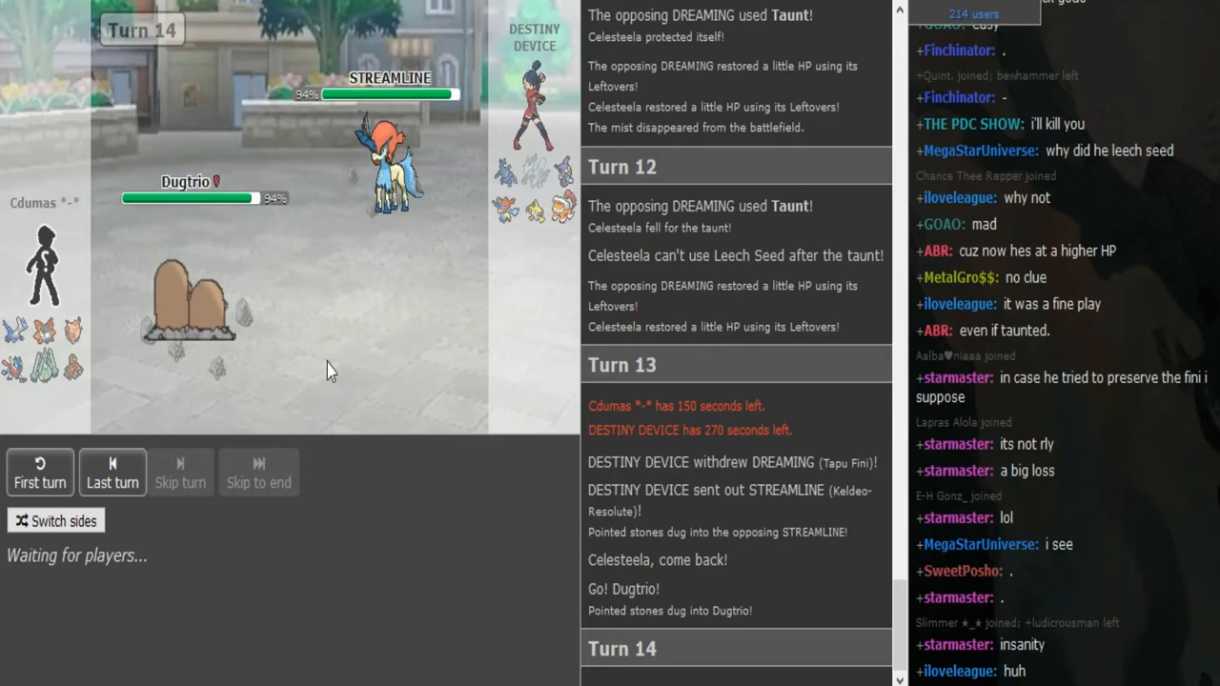
mouse_move(148, 384)
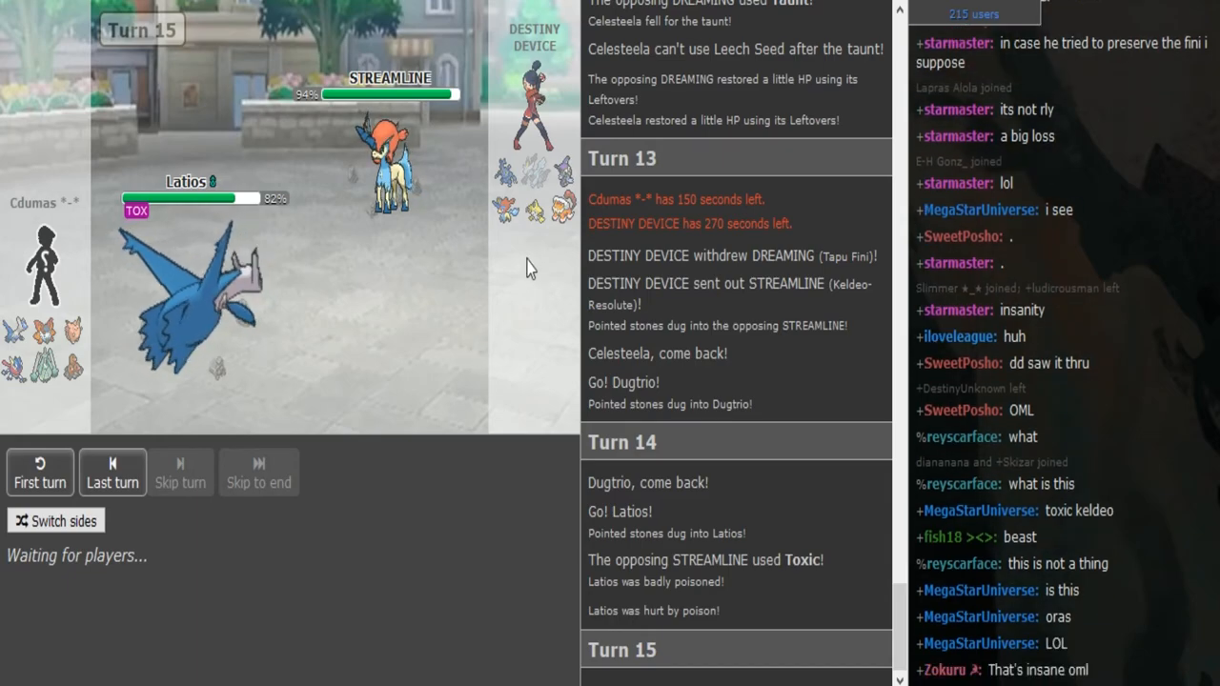
mouse_move(564, 251)
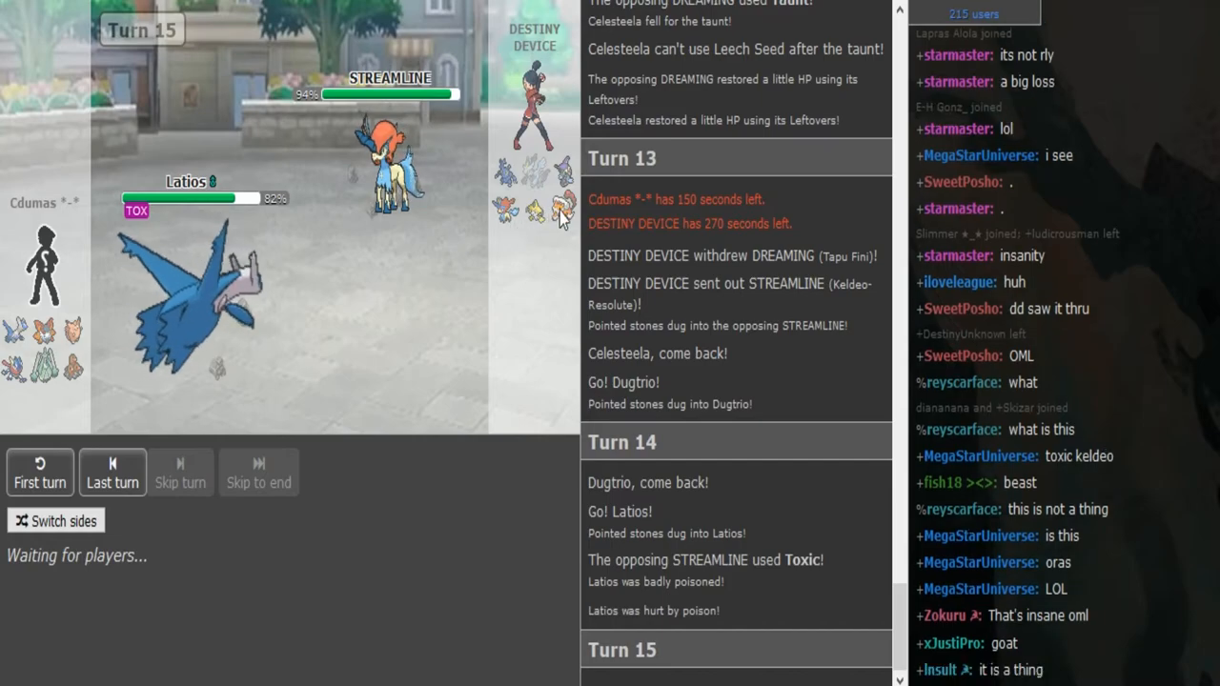
mouse_move(564, 210)
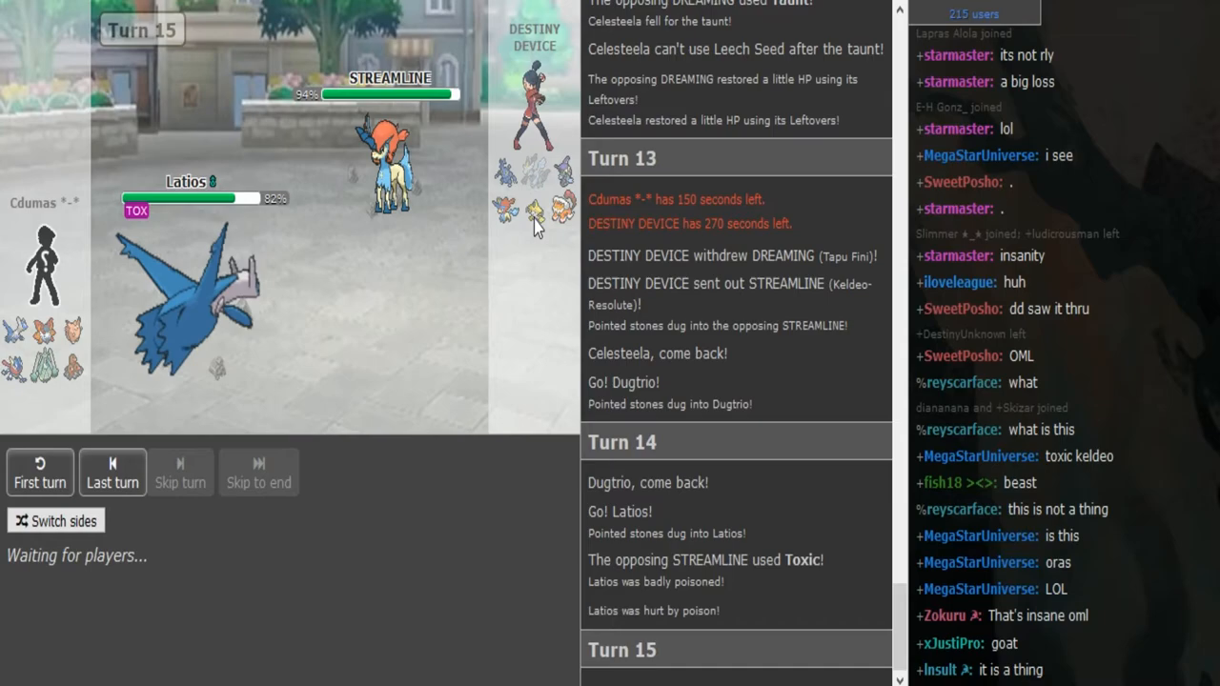
mouse_move(562, 204)
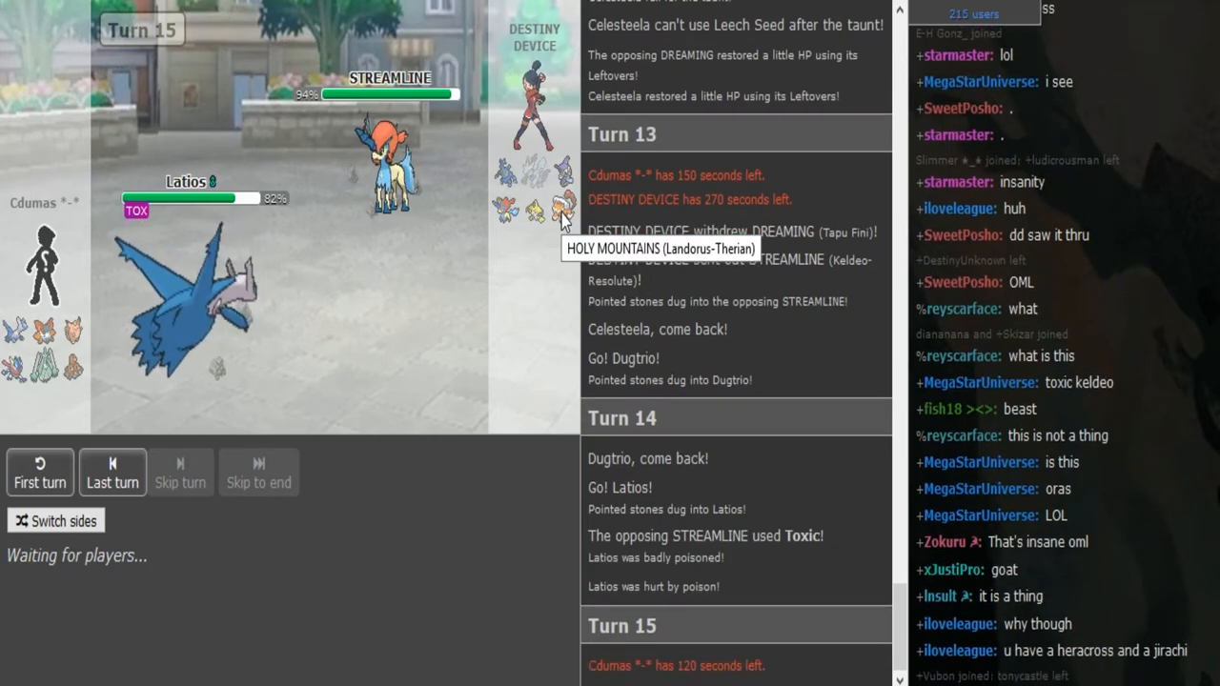
Step: Skip the replay into turn 16, after Latios's Defog clears Stealth Rock
click(181, 472)
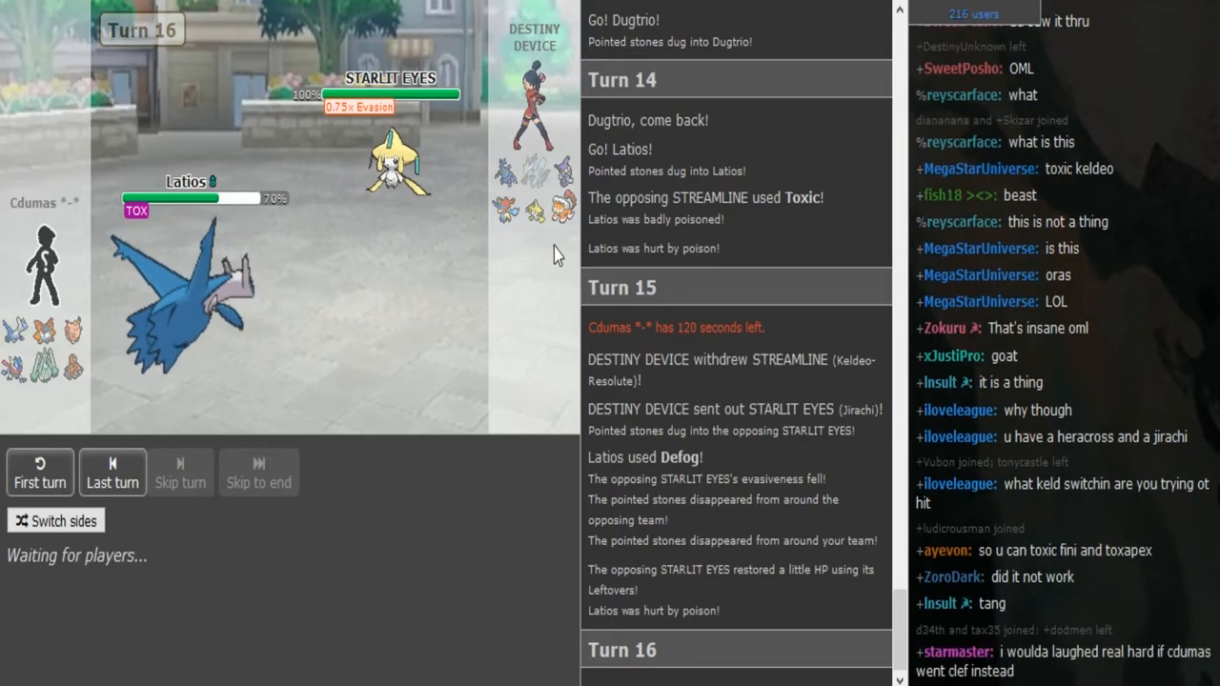
mouse_move(503, 212)
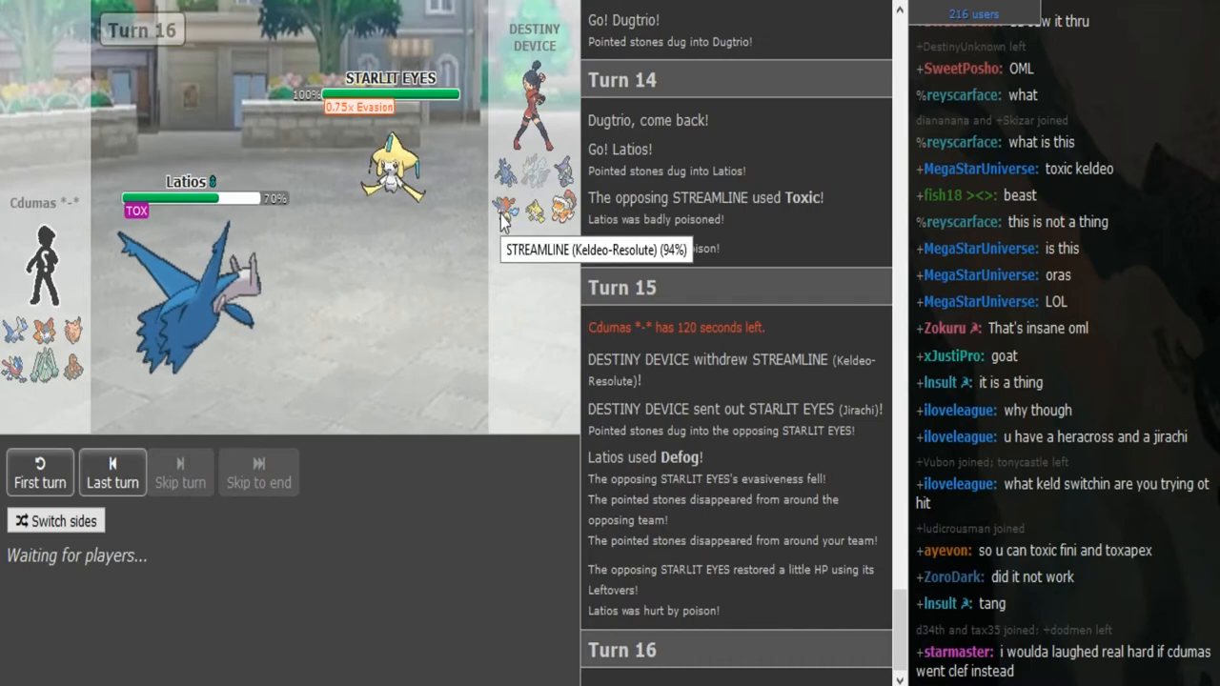
mouse_move(534, 315)
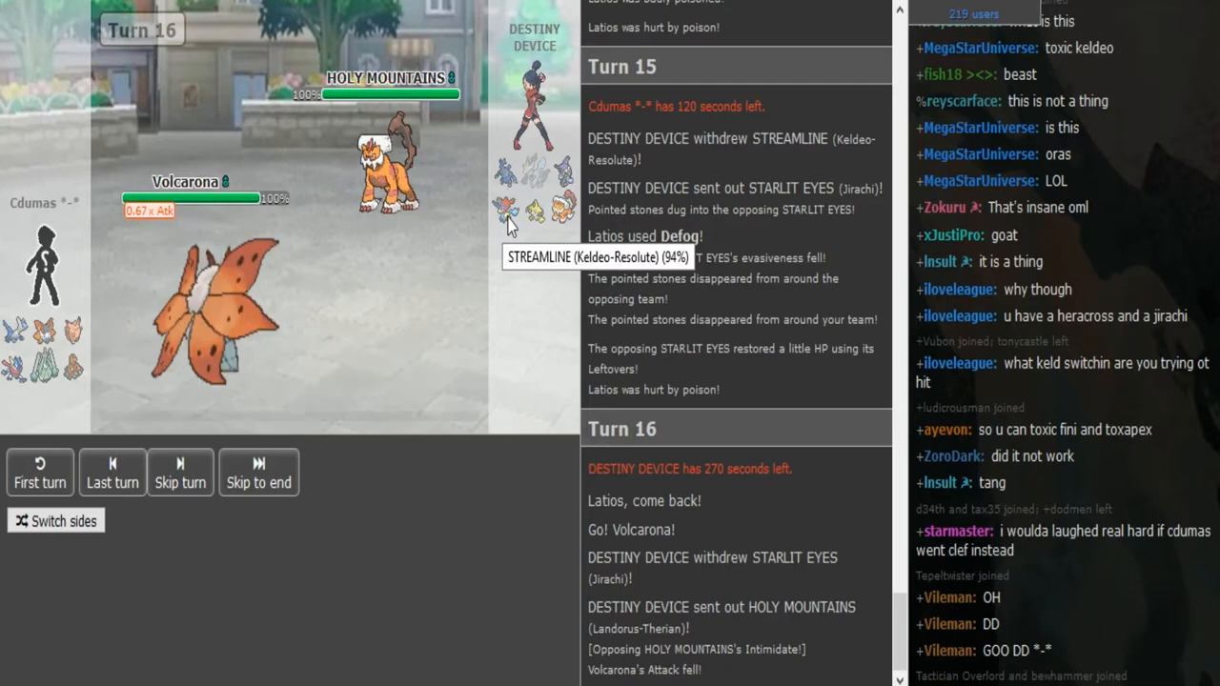
Step: Skip the replay through turn 17 until Turn 18, Landorus-Therian at 53%
click(180, 472)
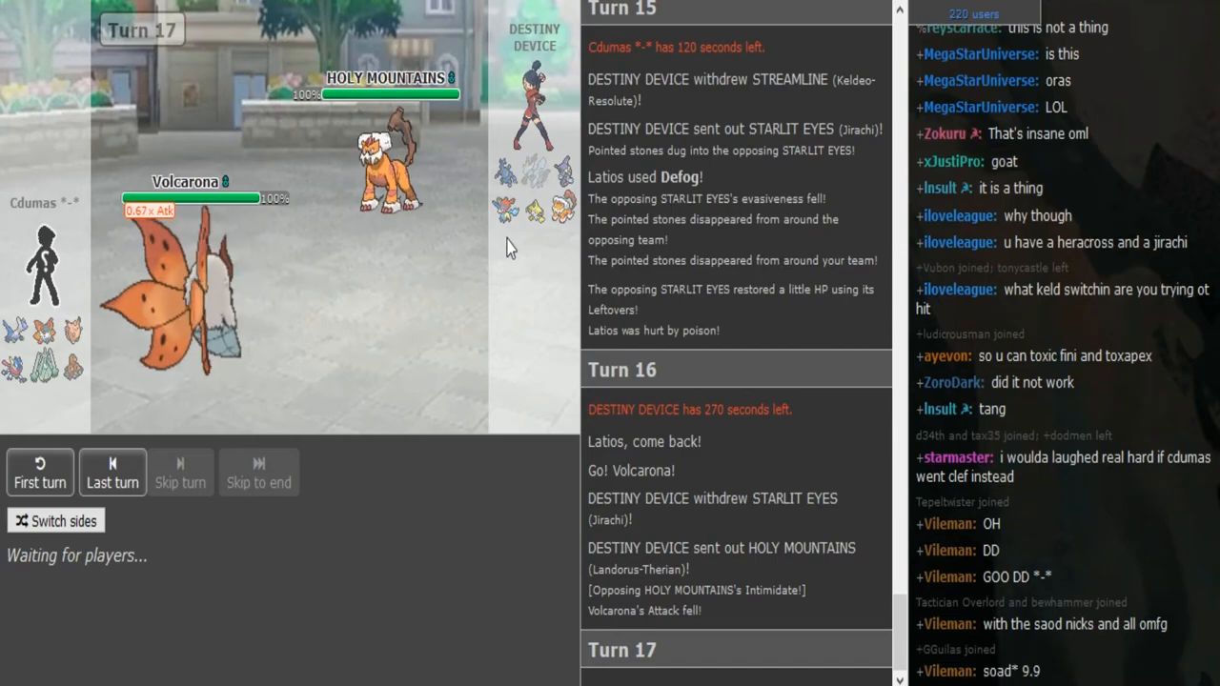
mouse_move(390, 143)
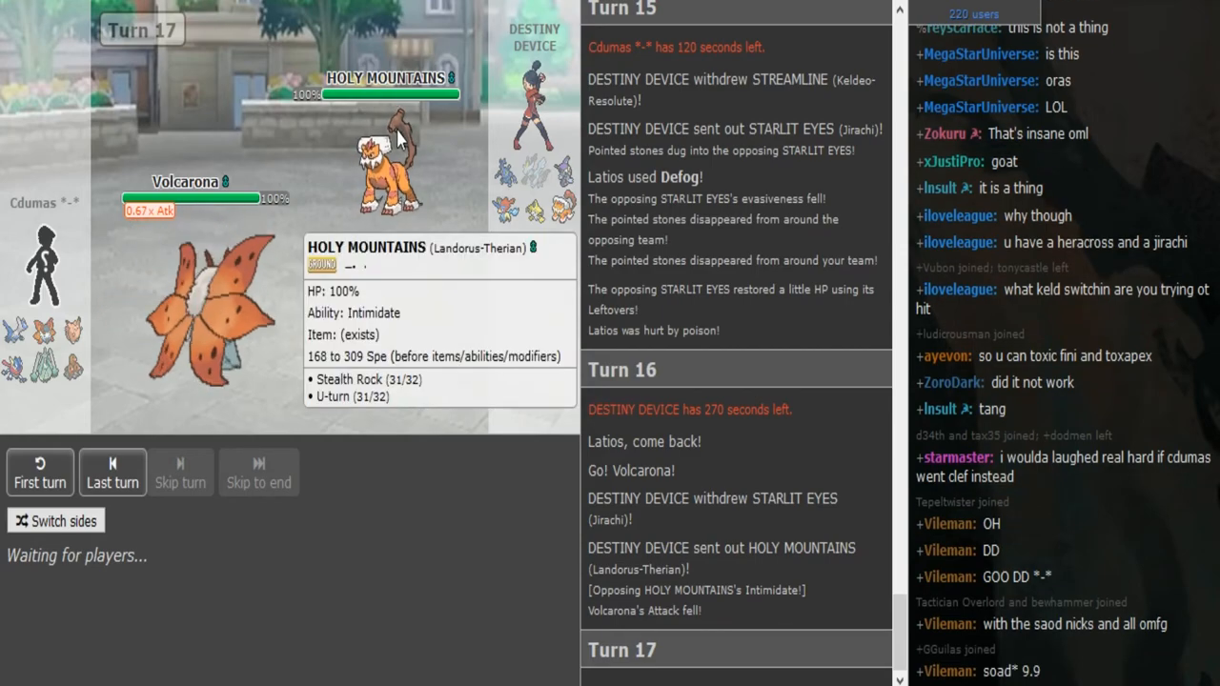
click(180, 471)
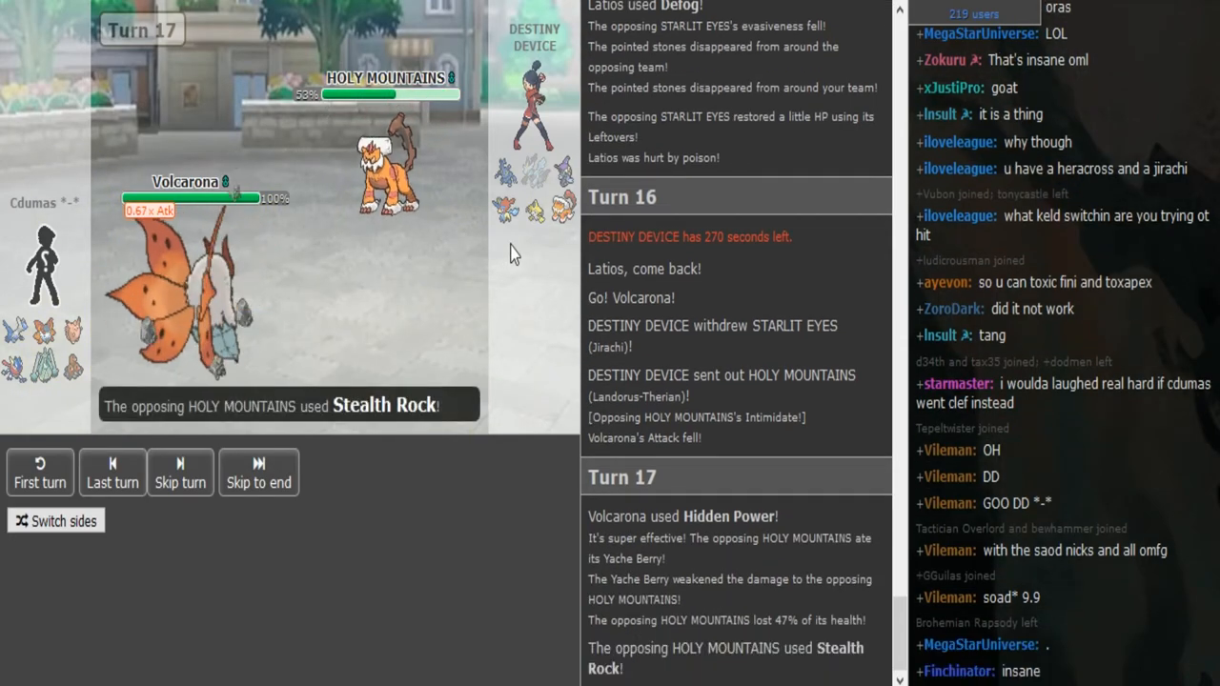
click(181, 471)
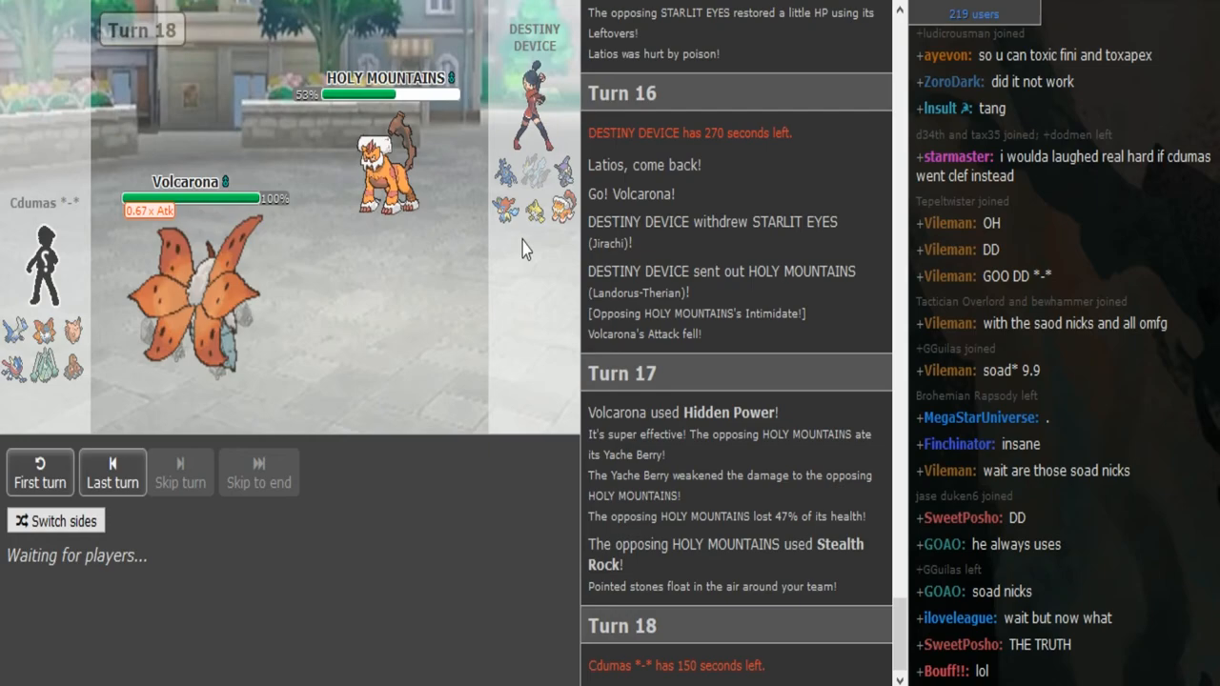
mouse_move(508, 205)
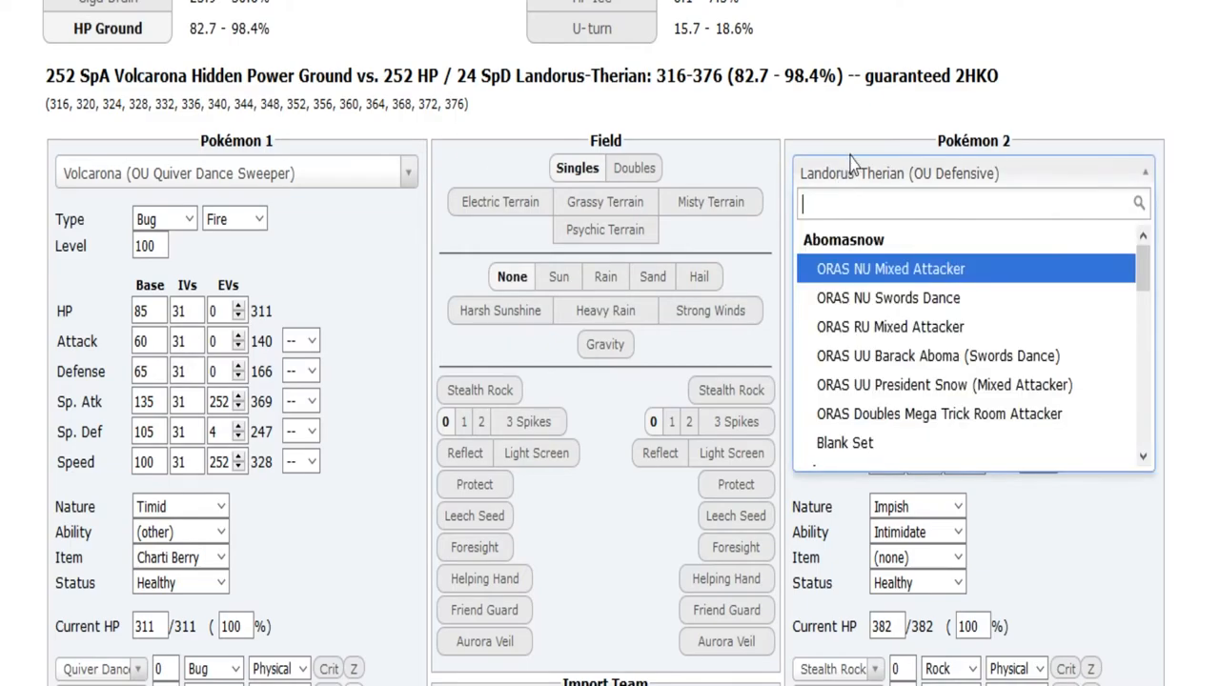
Step: Load the Choice Scarf Keldeo set as Pokémon 2 in the calculator
text(keld)
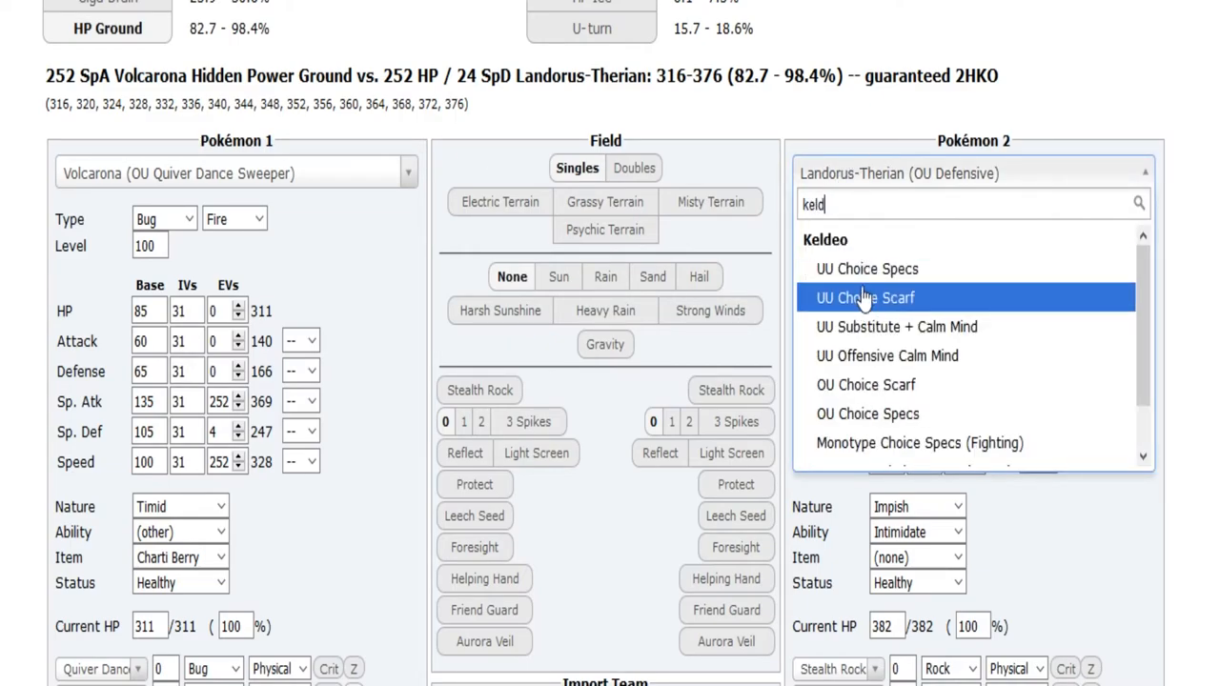
click(865, 298)
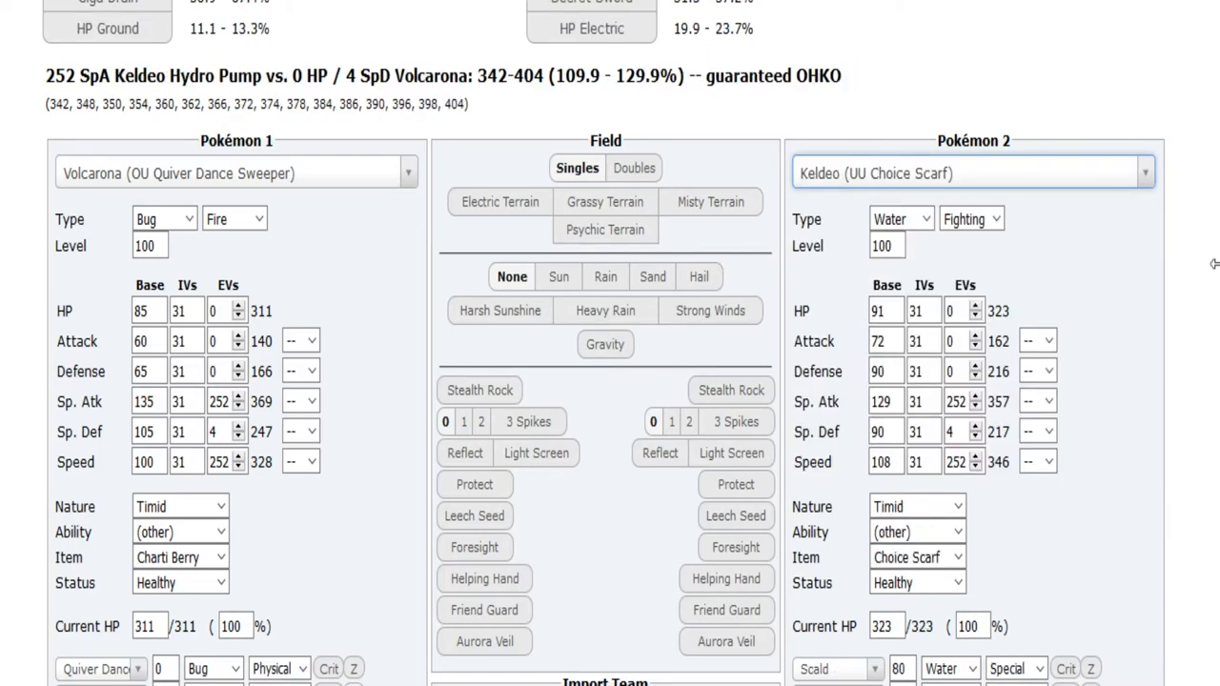
scroll(up, 3)
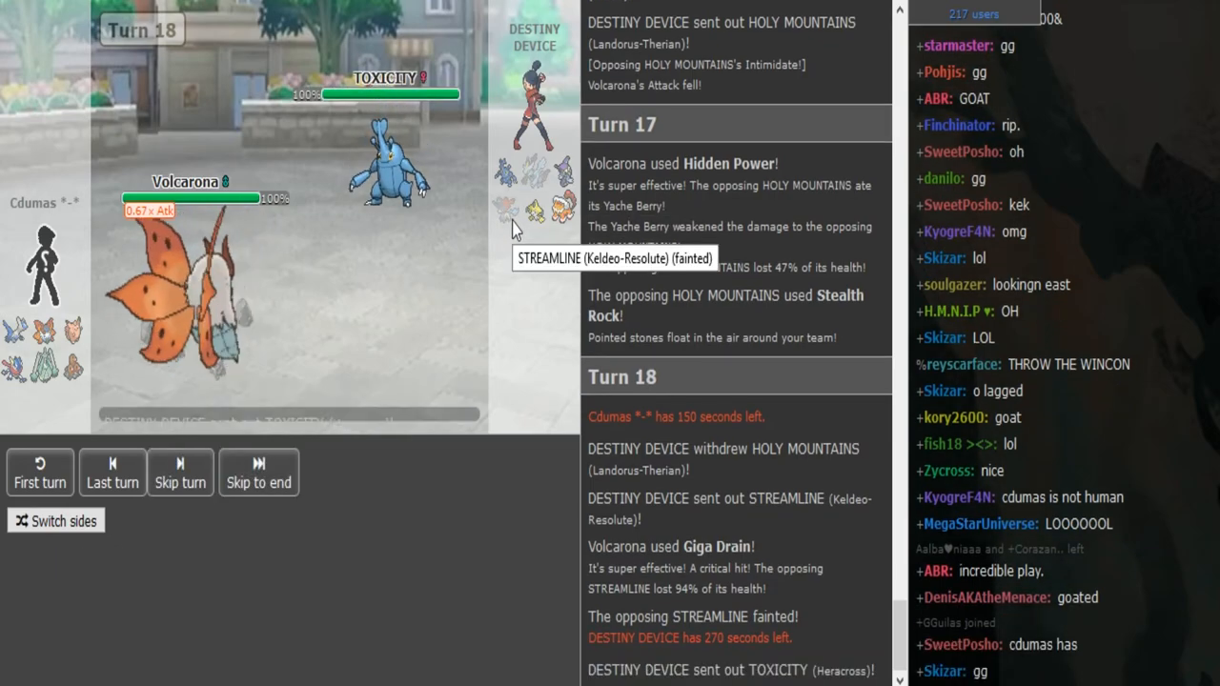
Step: Check Keldeo's fainted icon and follow the turn 18 log to Heracross entering
click(180, 471)
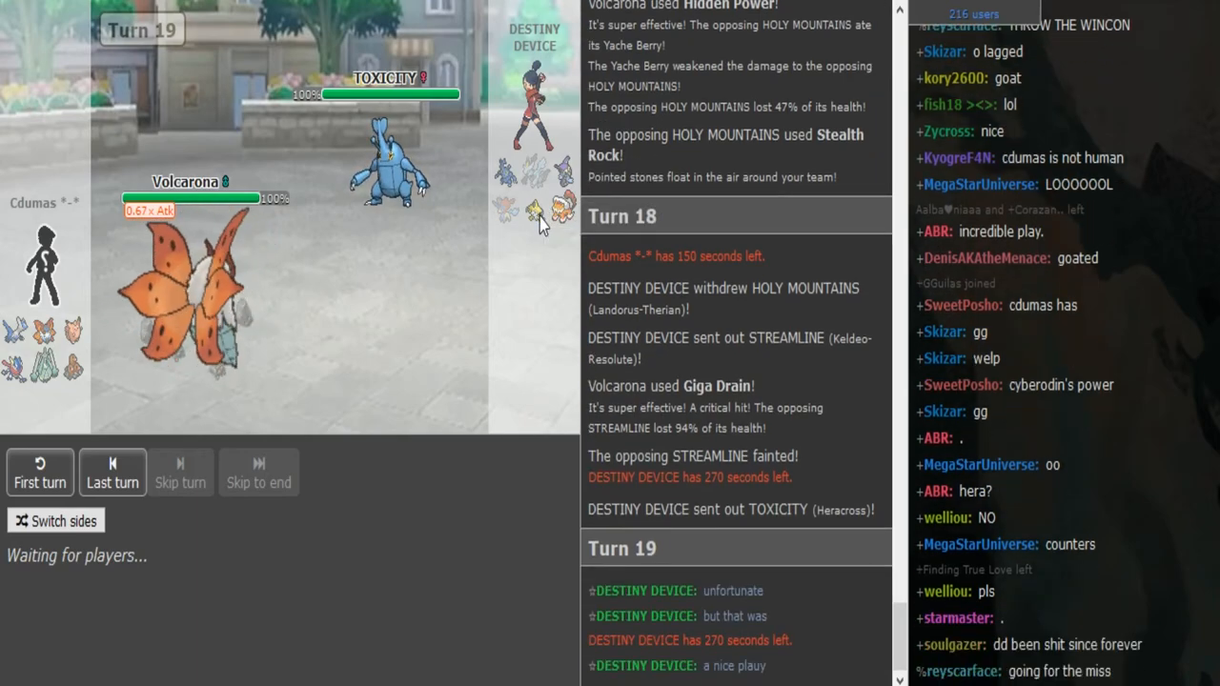
scroll(down, 3)
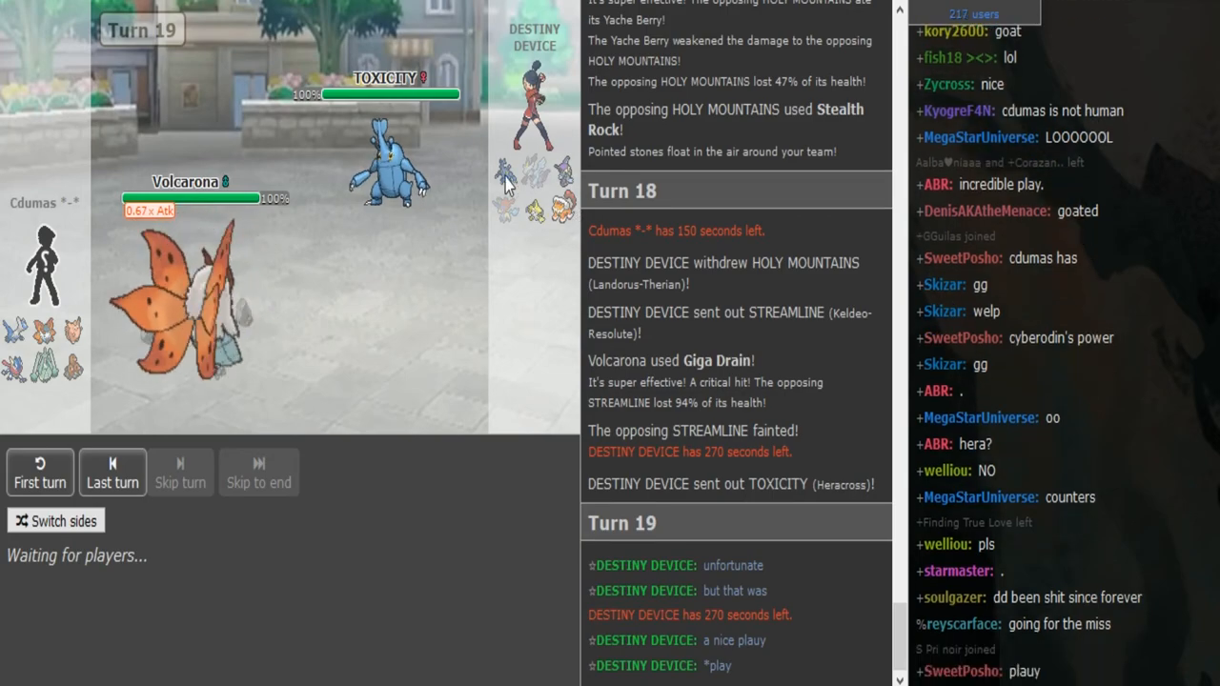